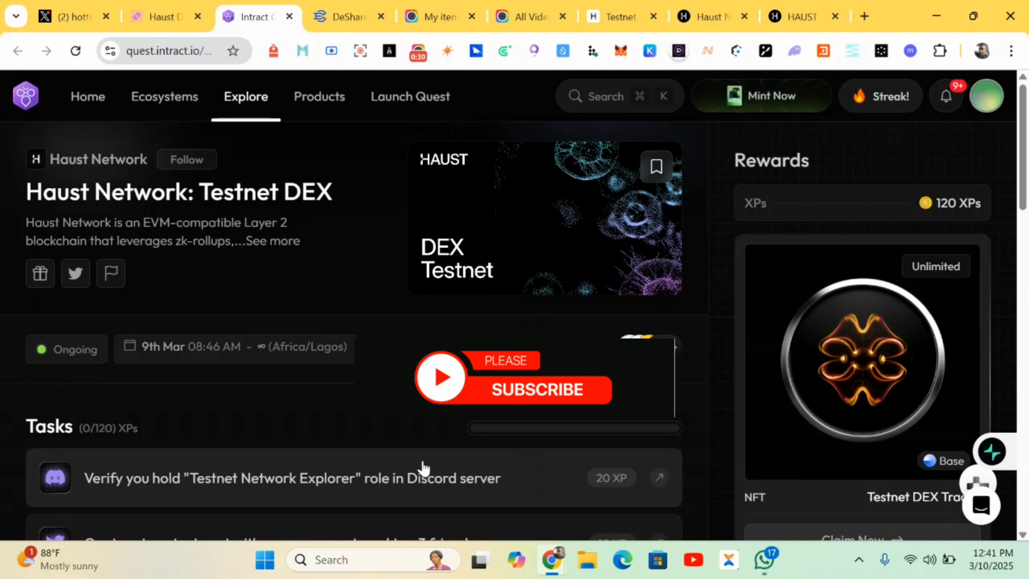
mouse_move(424, 467)
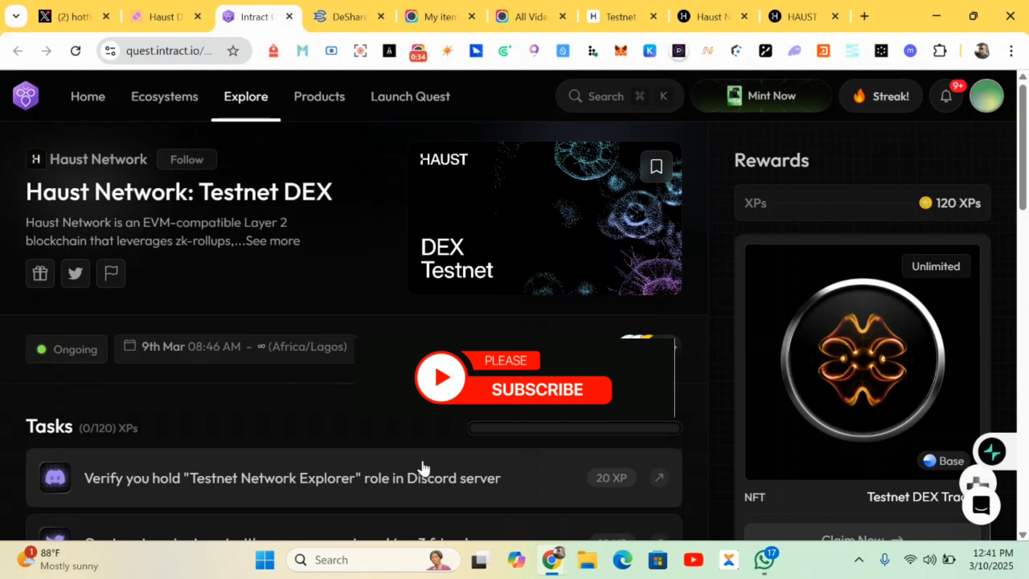
Scroll to the 'Verify you hold Testnet Network Explorer role' task and expand it.
scroll(down, 3)
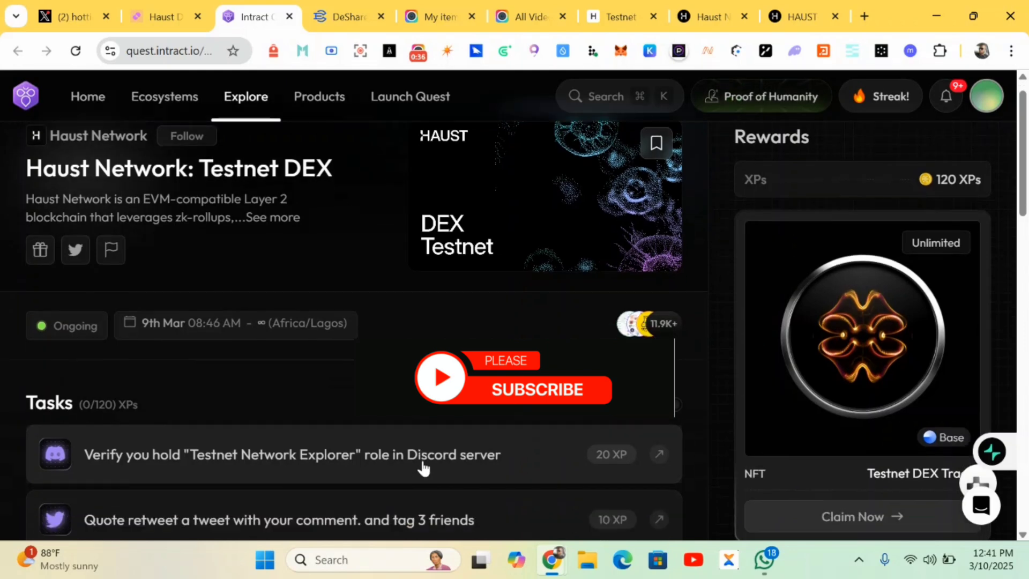
scroll(down, 3)
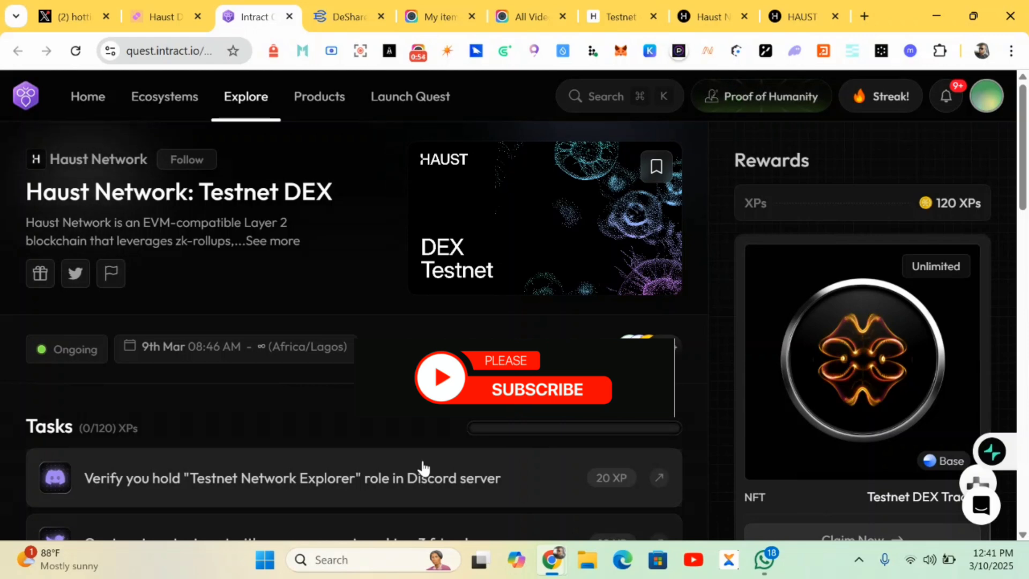
scroll(down, 3)
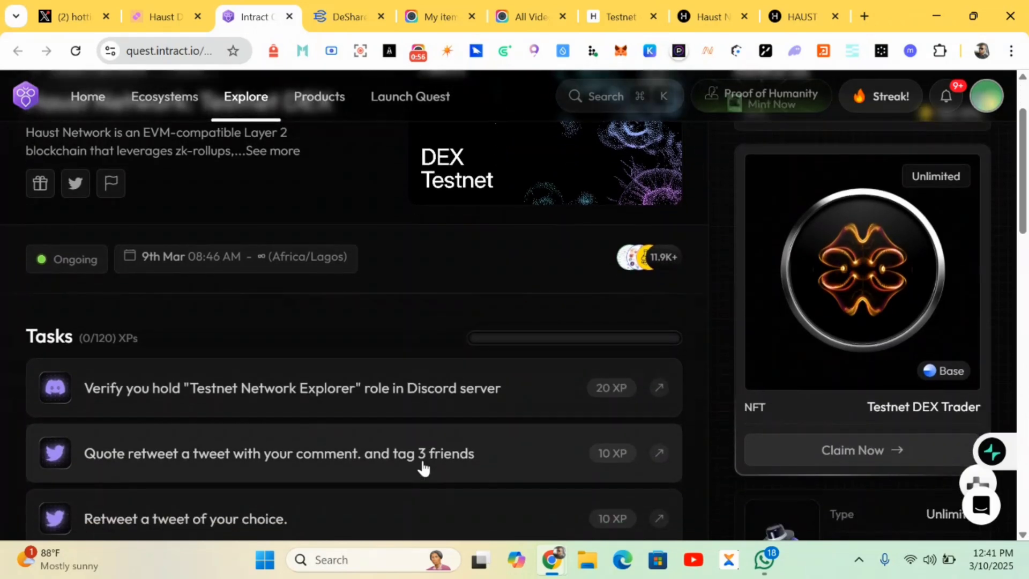
scroll(down, 3)
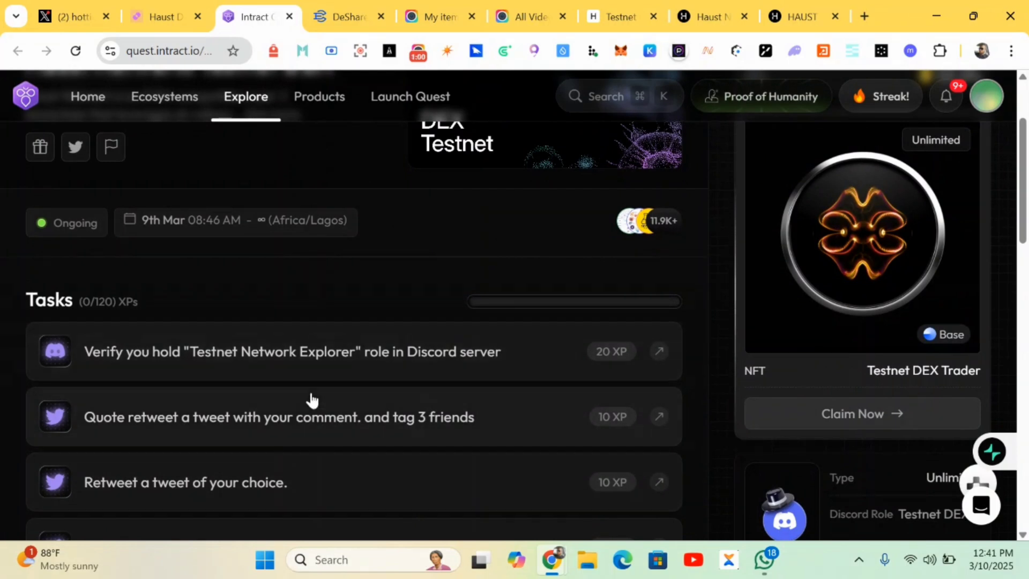
scroll(down, 3)
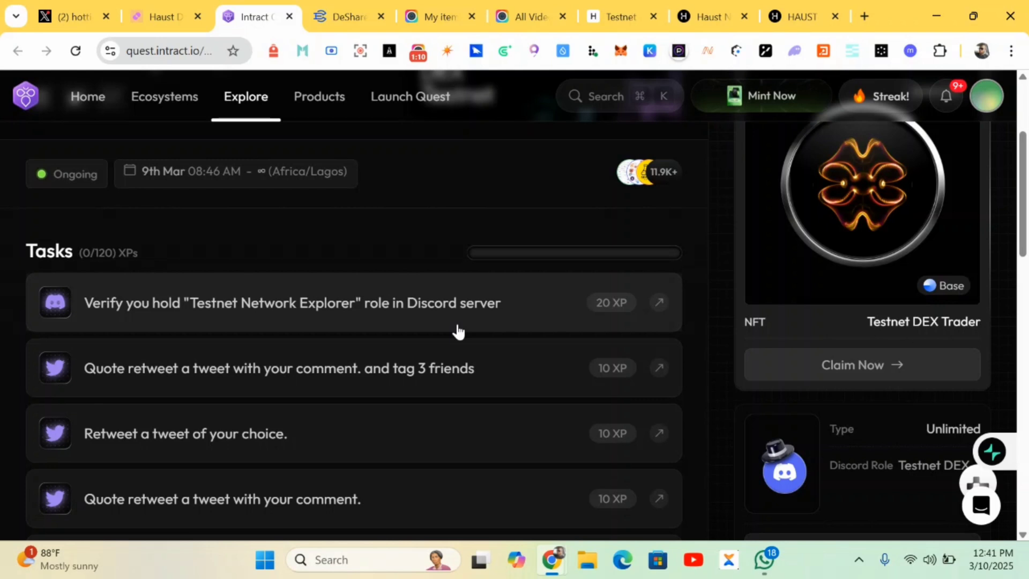
mouse_move(517, 303)
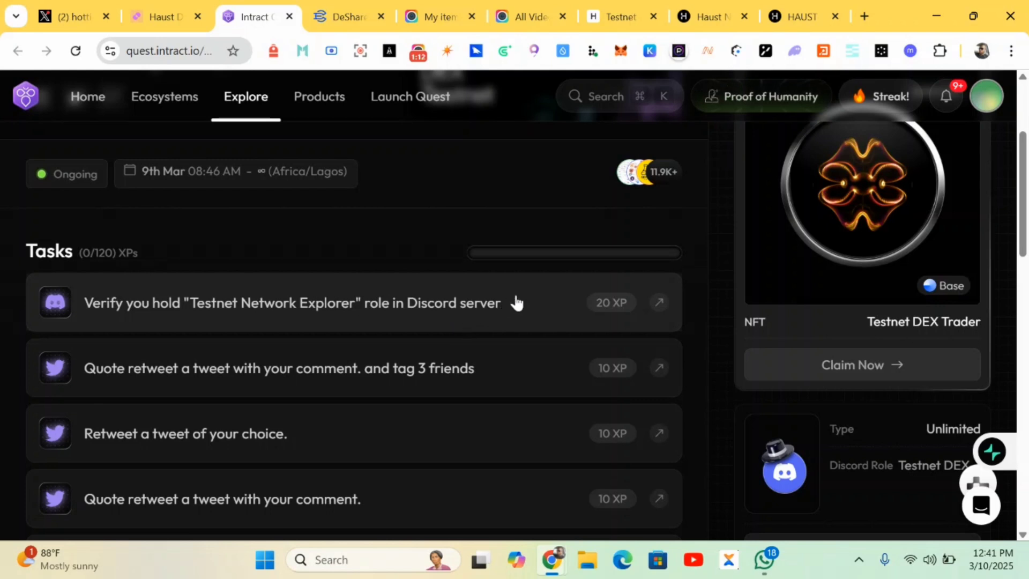
click(292, 303)
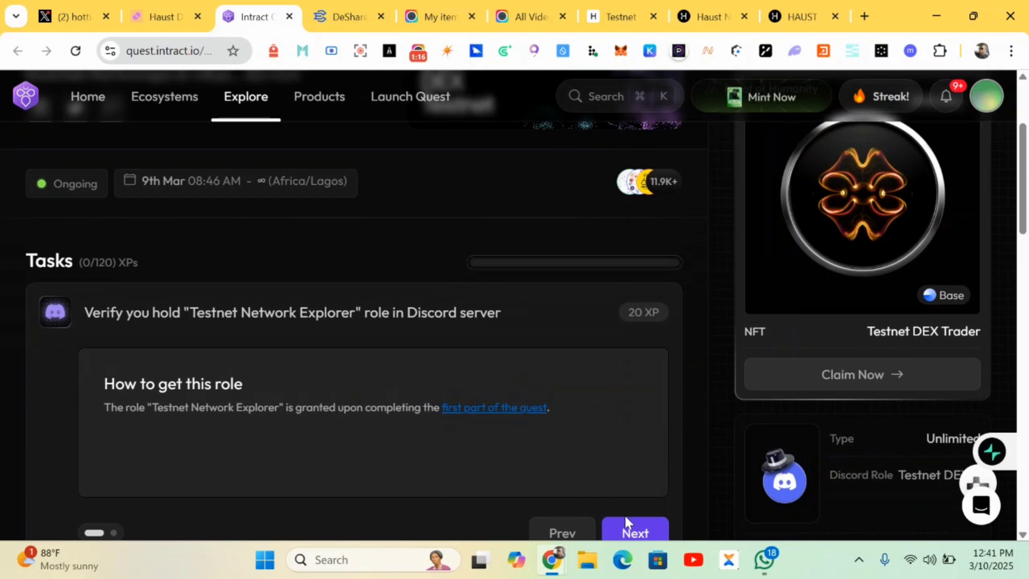
mouse_move(511, 430)
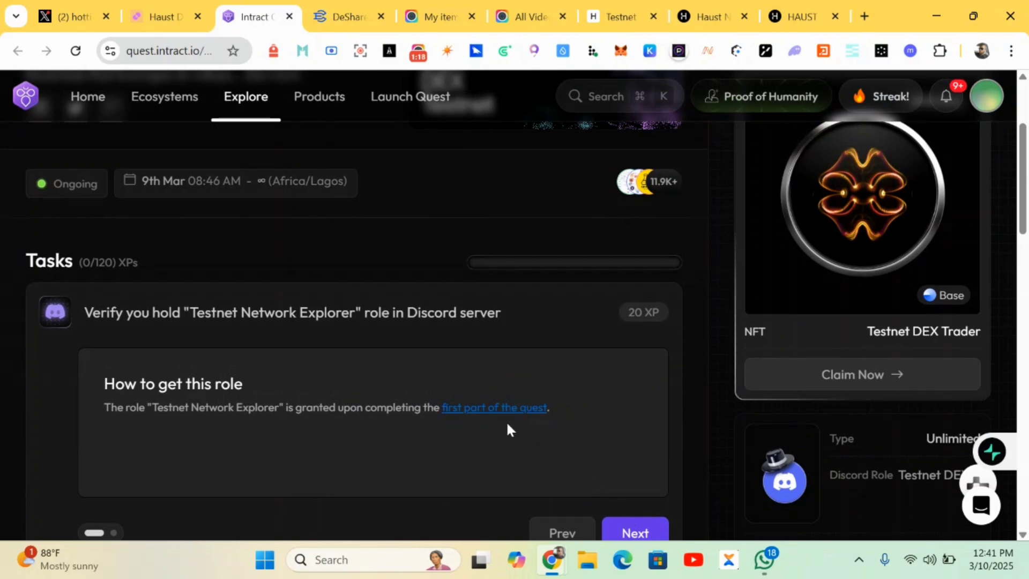
Follow the 'first part of the quest' link to the Haust Network Discord verify channel.
scroll(down, 3)
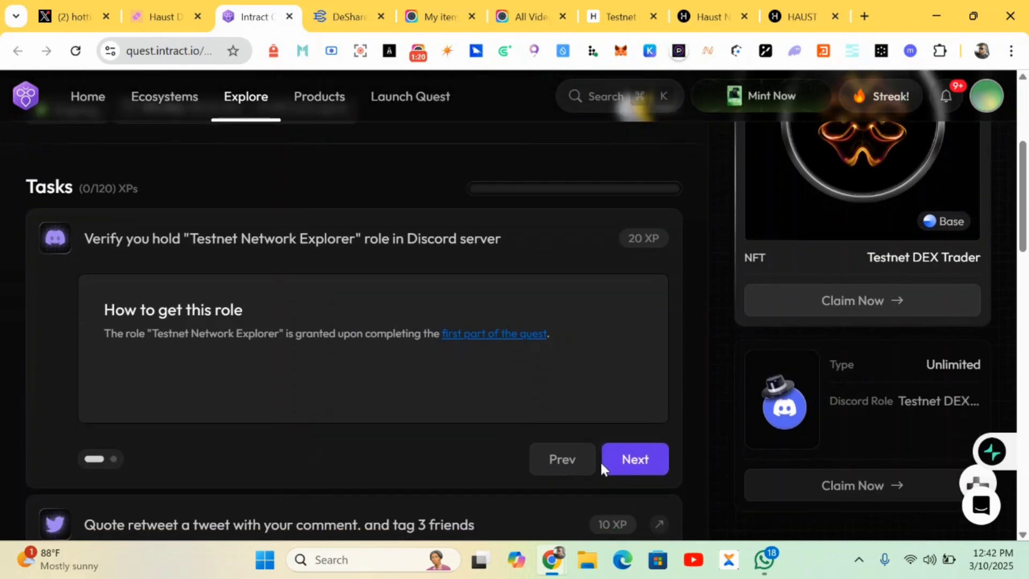
click(634, 458)
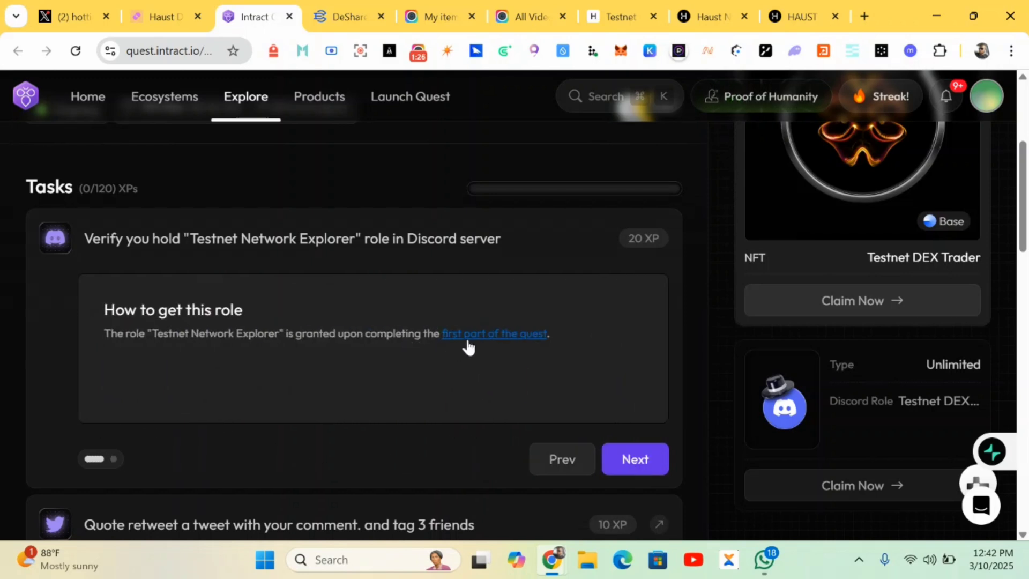
click(494, 333)
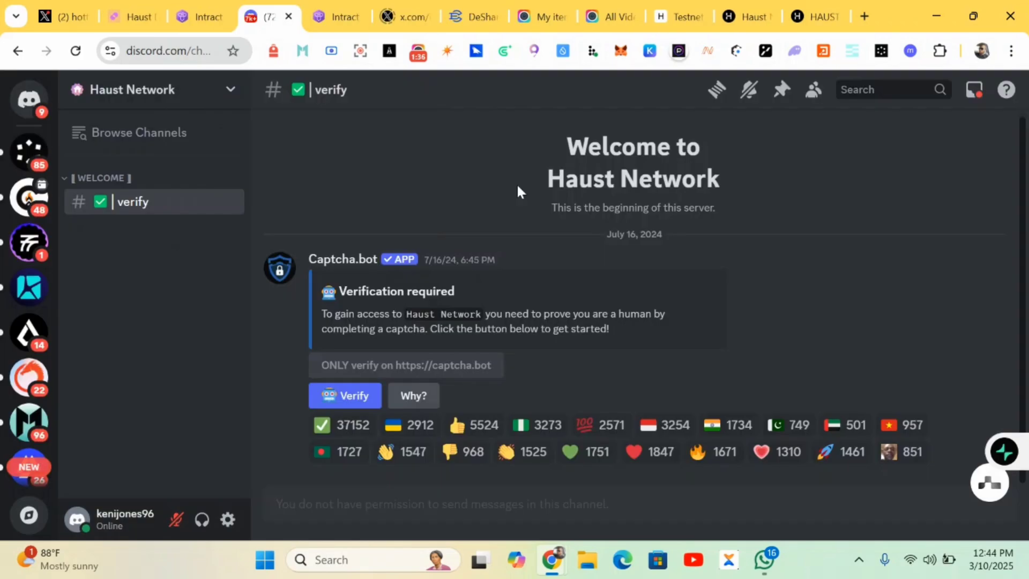
mouse_move(447, 234)
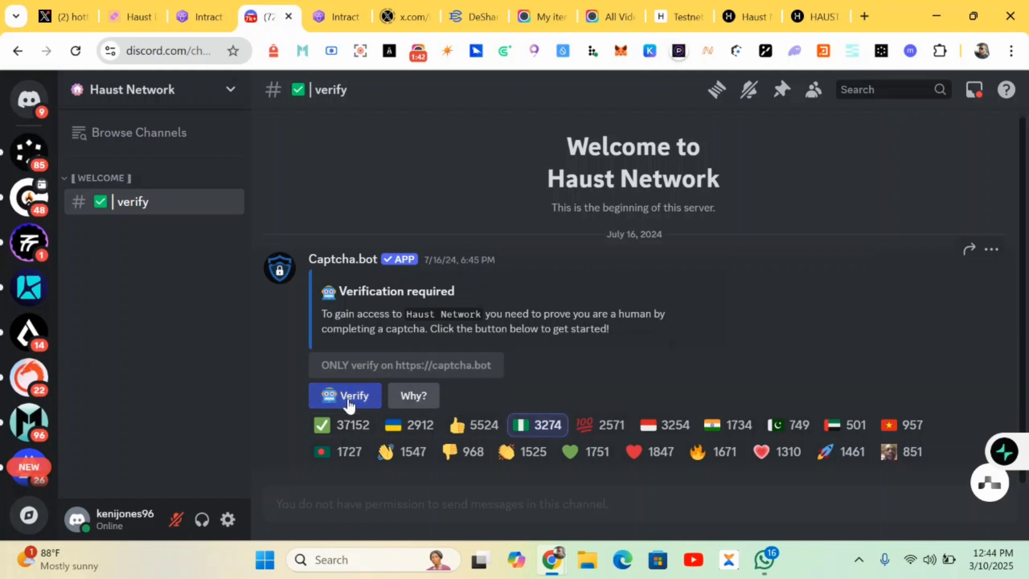
mouse_move(342, 424)
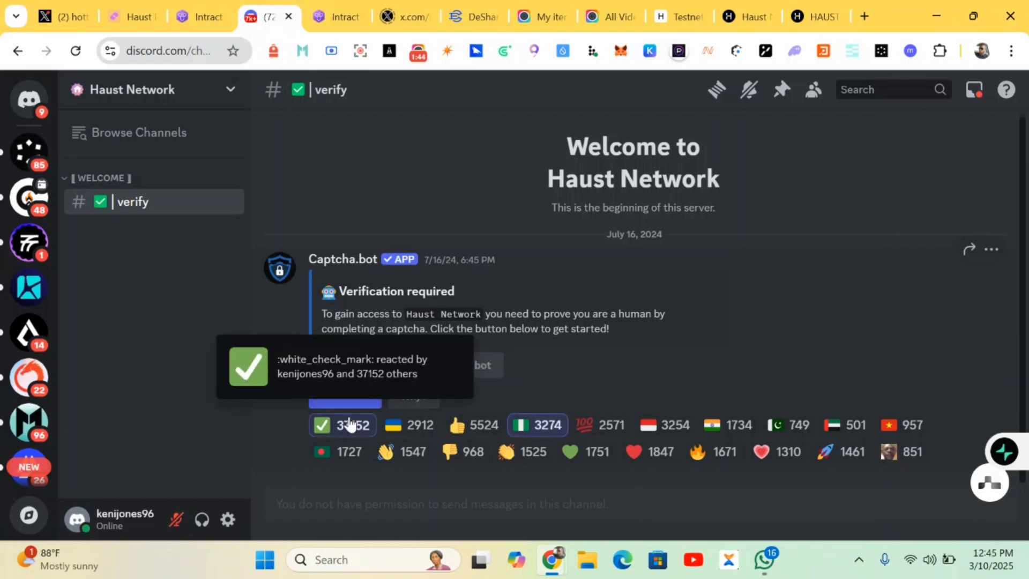
React with the check mark in #verify, submit the captcha answer, and return to Intract.
click(344, 396)
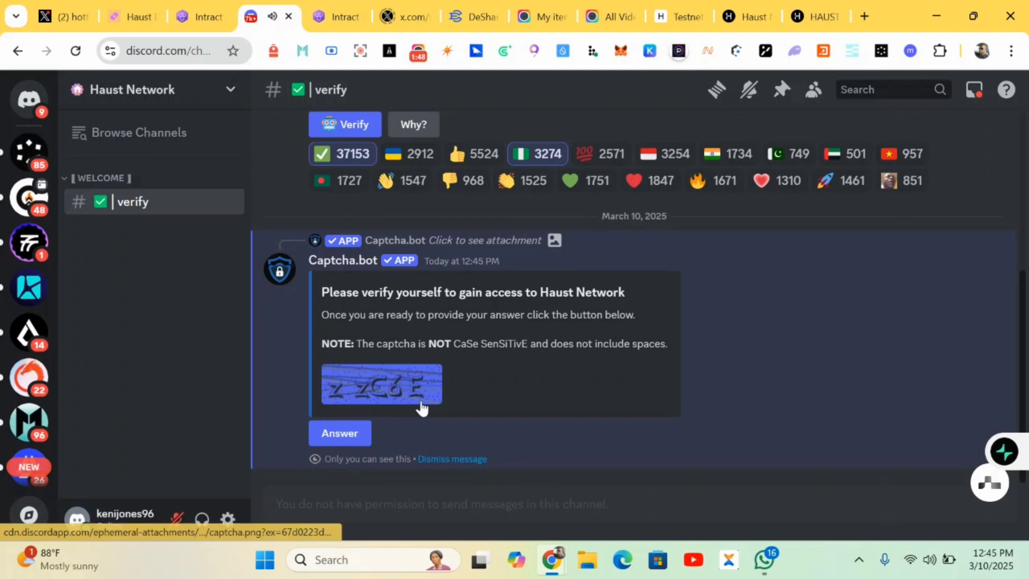
mouse_move(420, 407)
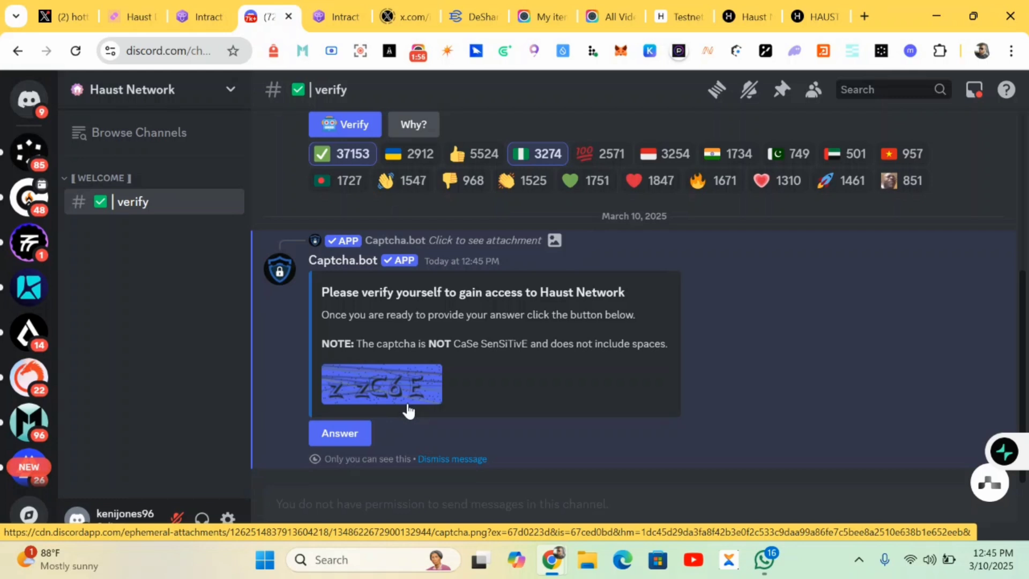
click(339, 433)
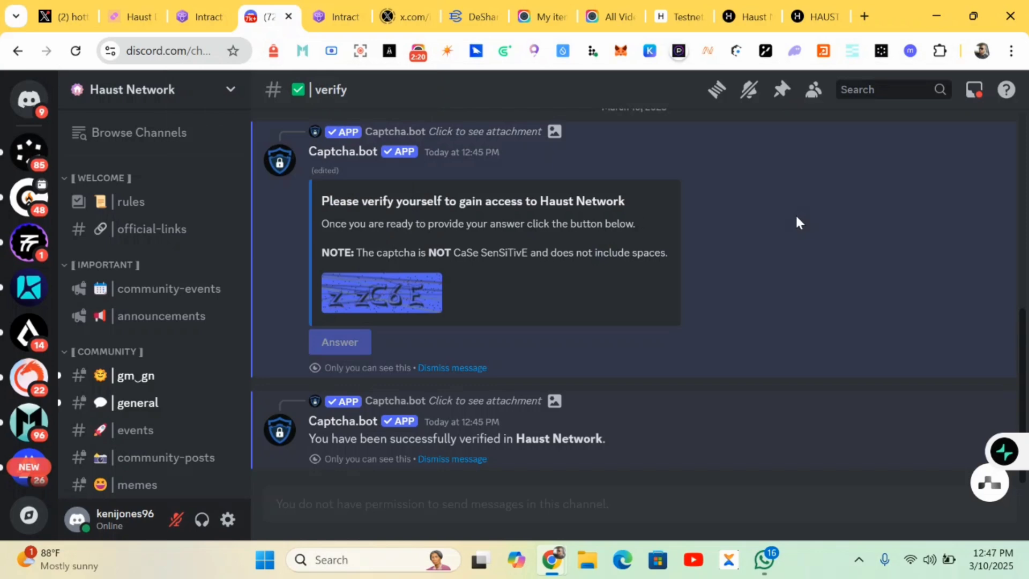
mouse_move(703, 290)
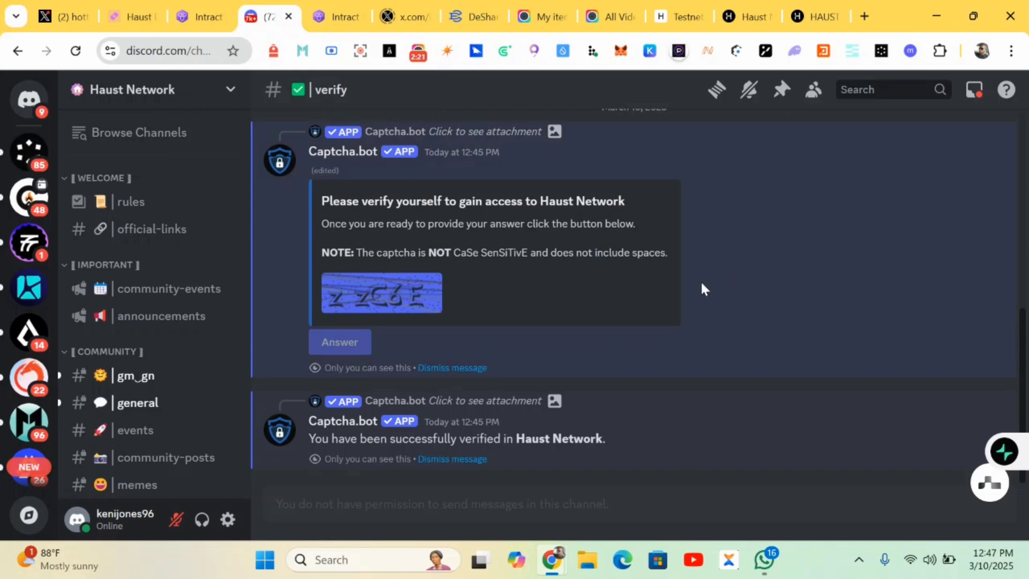
click(197, 15)
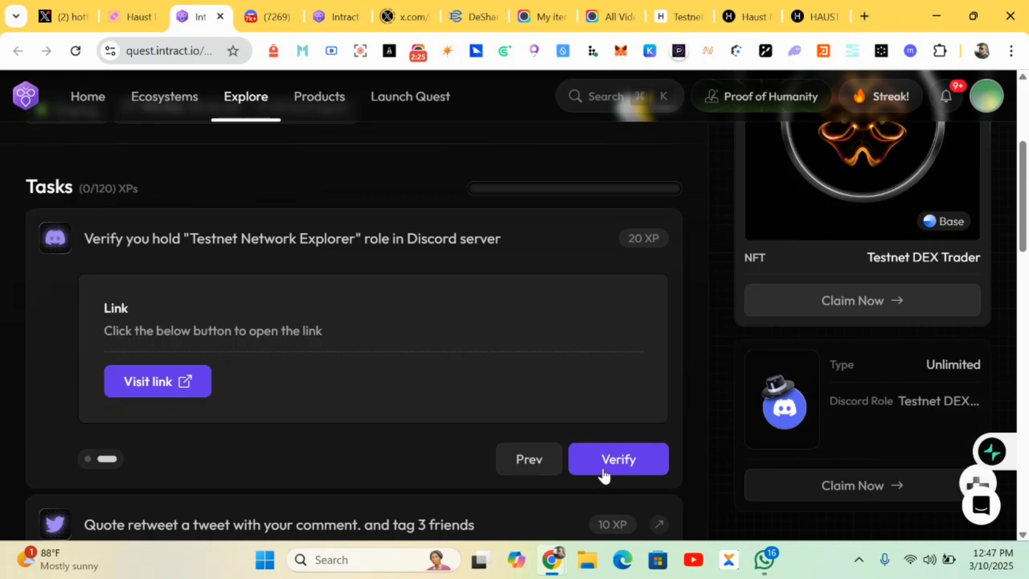
Submit the Discord role task for verification, then go back to the Haust Network Discord tab.
click(618, 459)
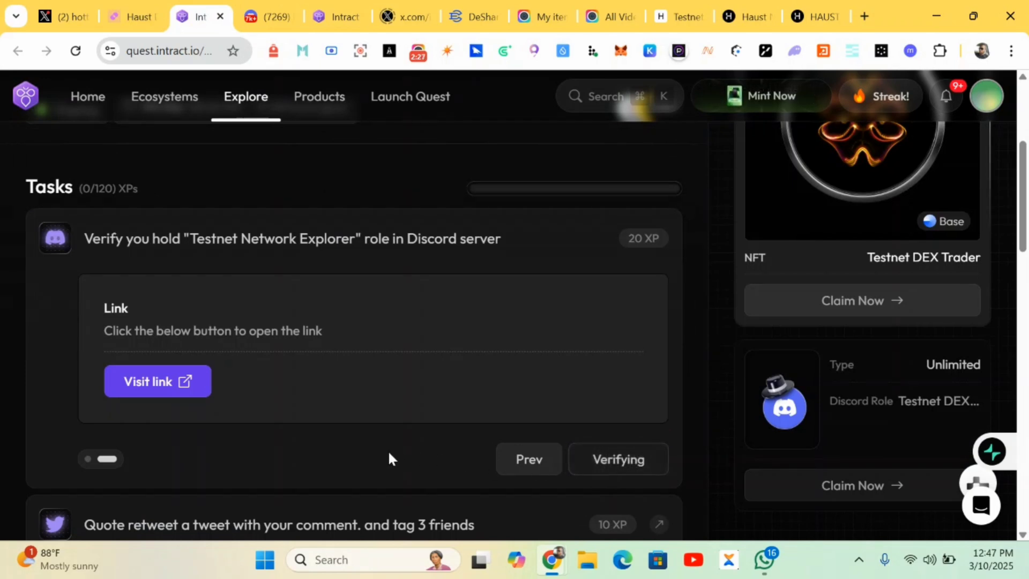
click(617, 458)
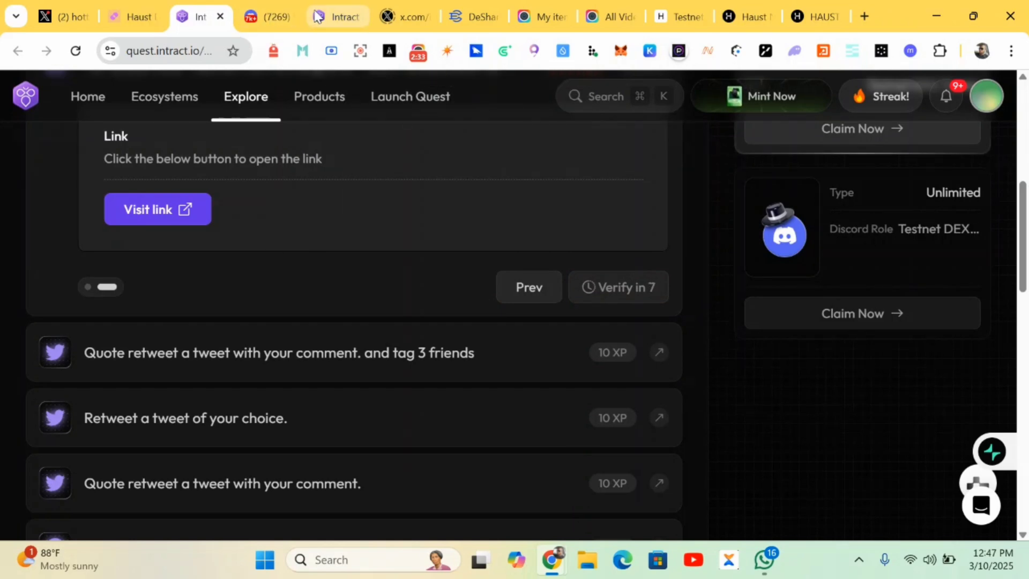
scroll(up, 3)
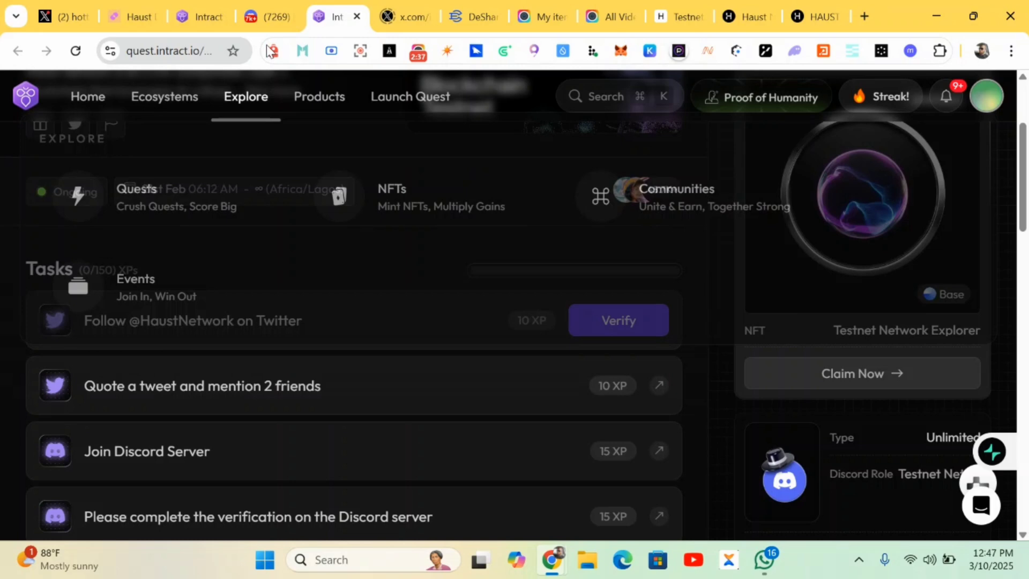
click(257, 17)
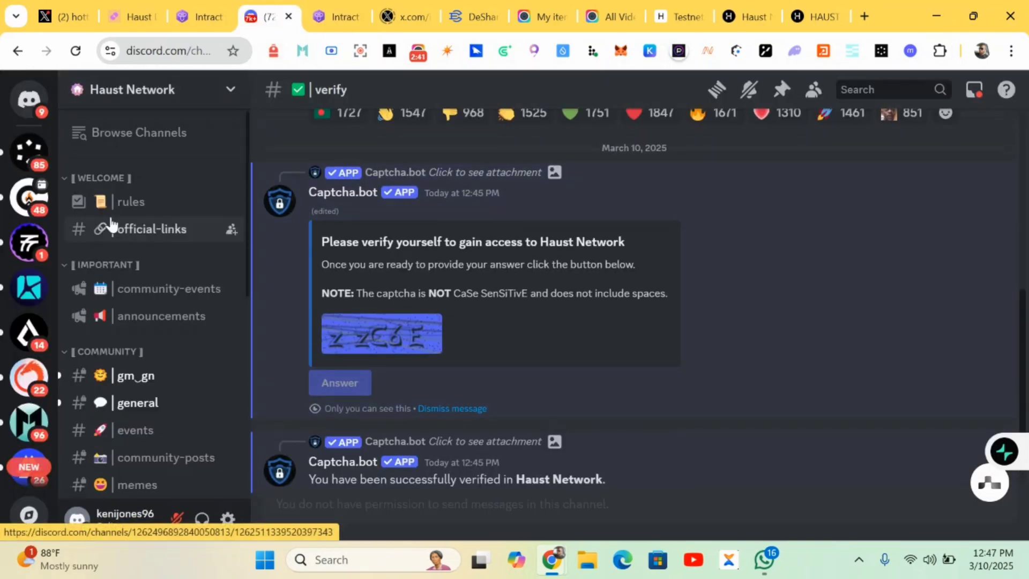
mouse_move(138, 131)
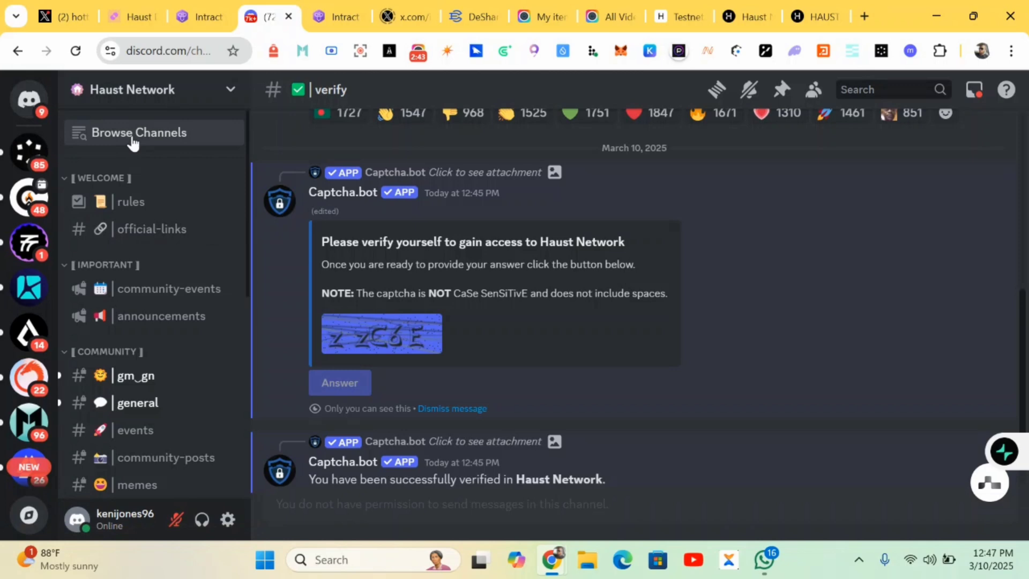
Browse the Haust Network server's channel directory, scrolling down to the support channels.
click(138, 132)
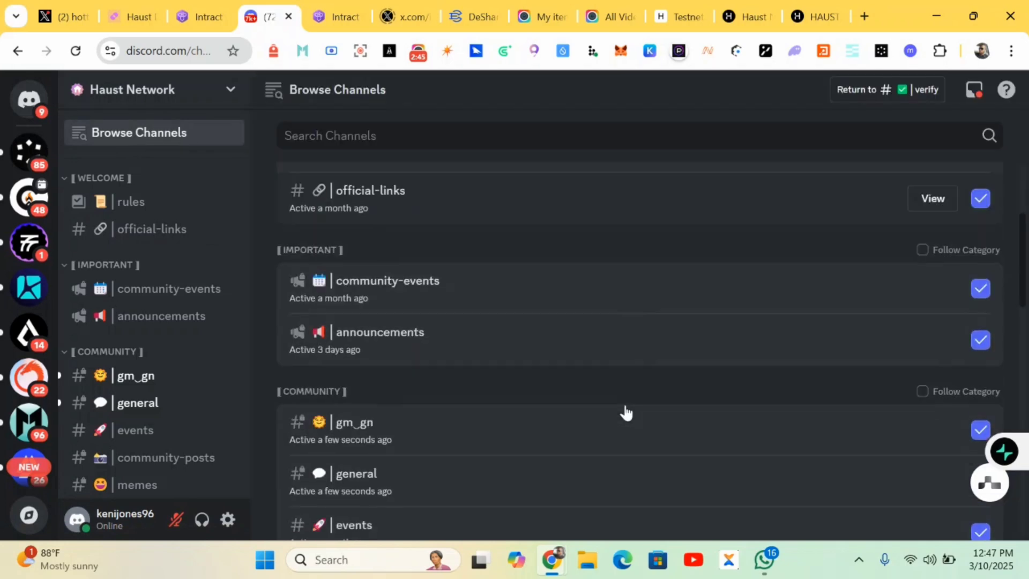
scroll(down, 3)
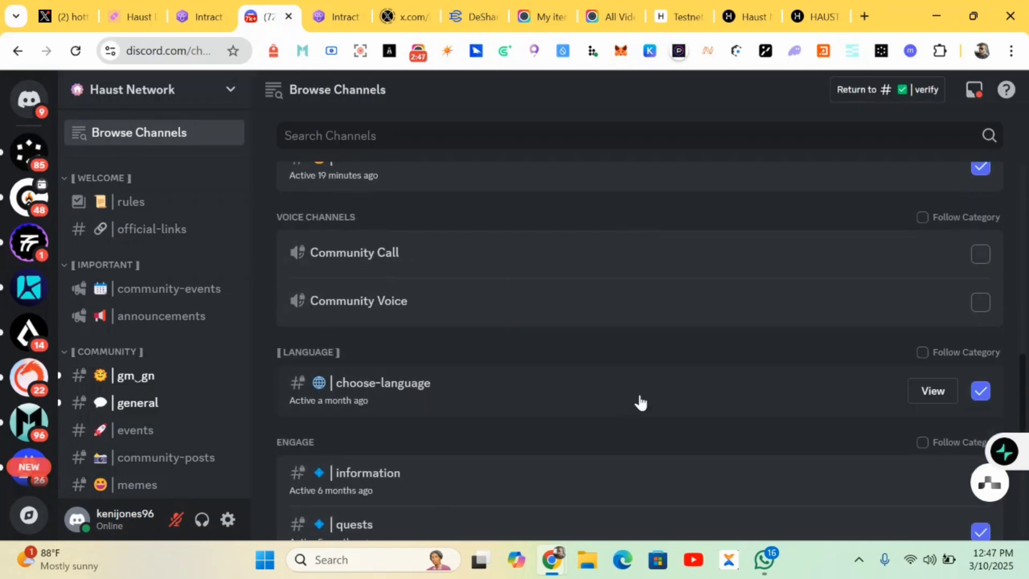
scroll(down, 3)
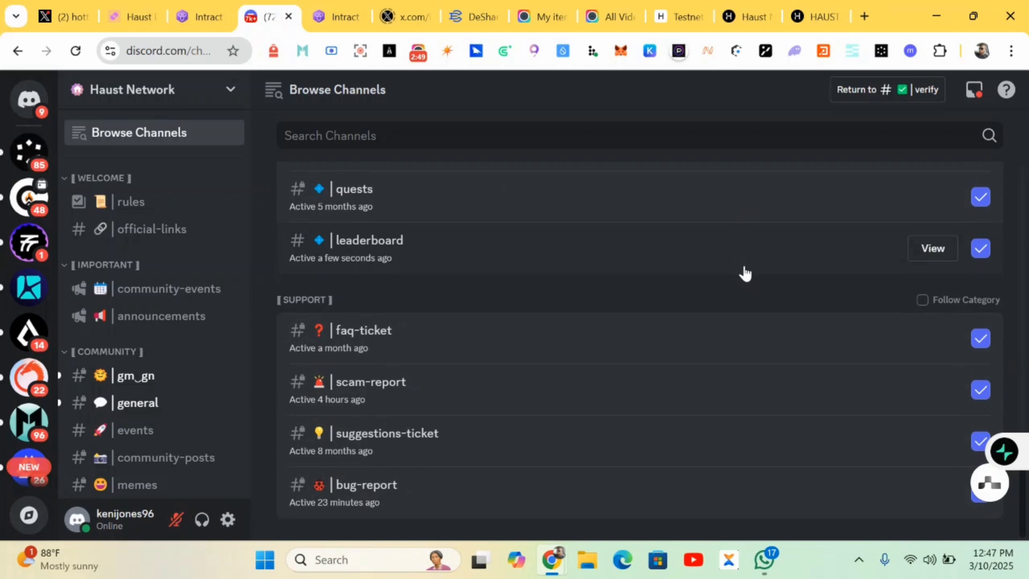
mouse_move(218, 16)
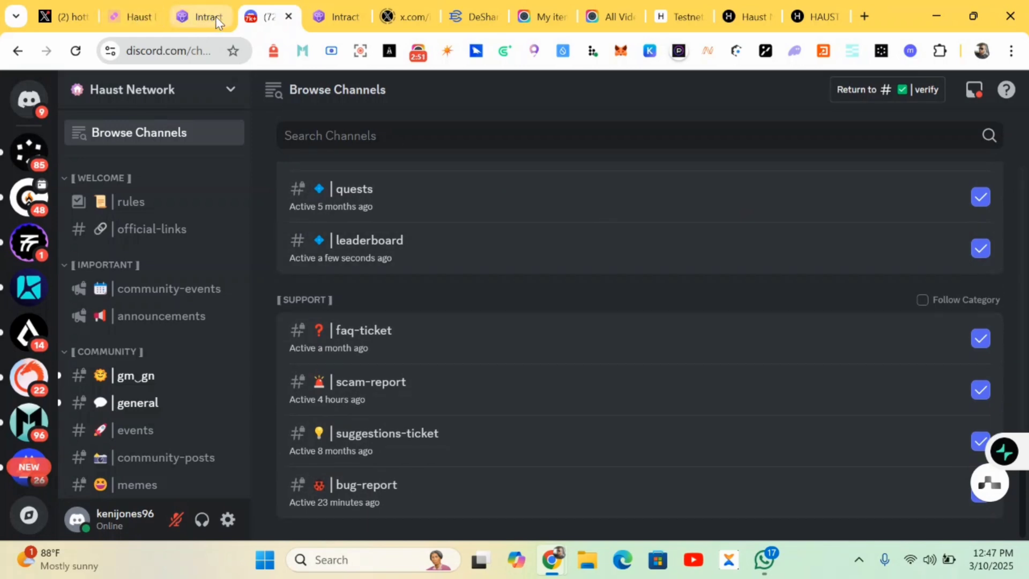
Back on Intract, verify the Discord role task until the Congratulations reward screen appears.
click(200, 16)
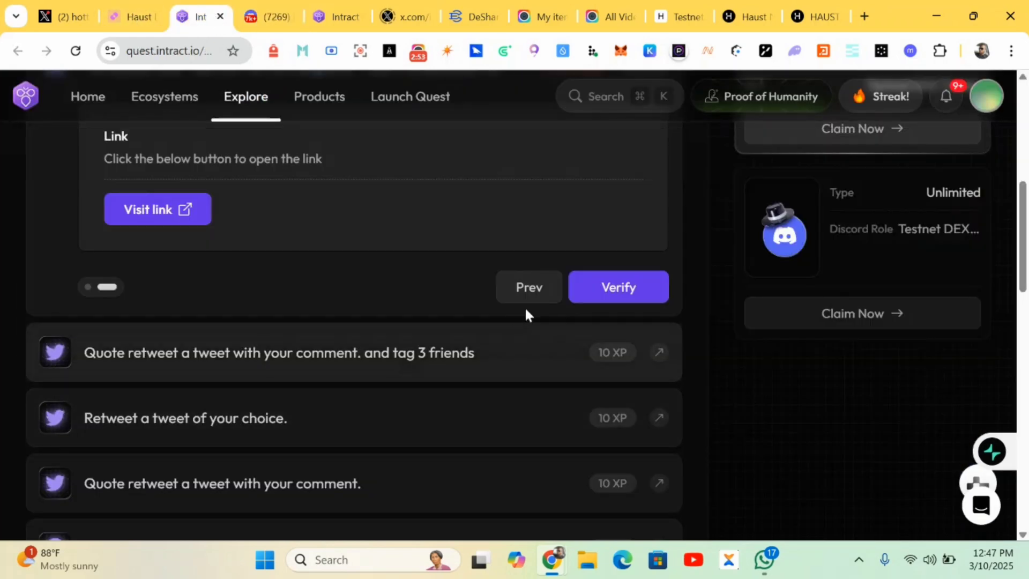
click(617, 287)
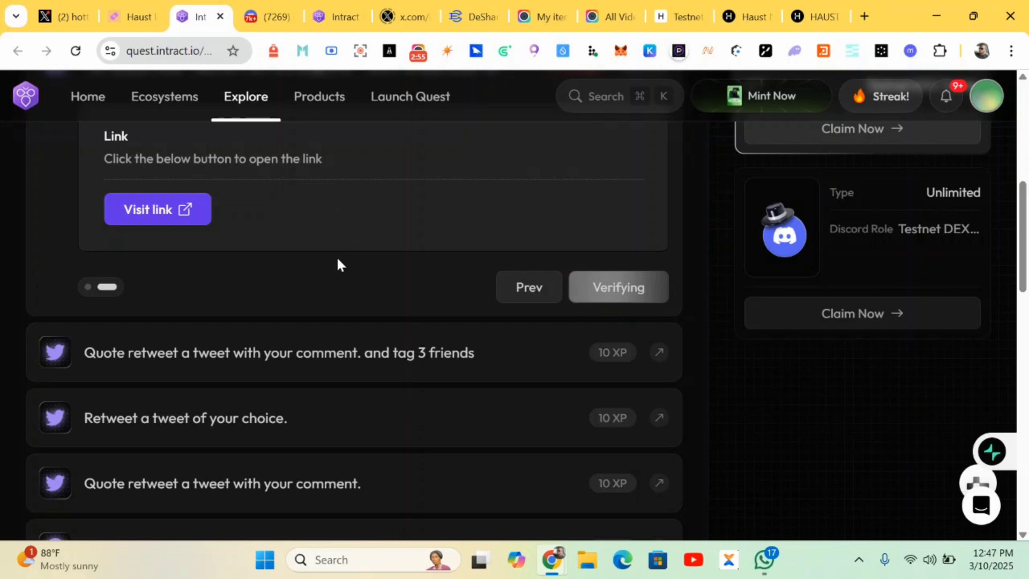
click(617, 286)
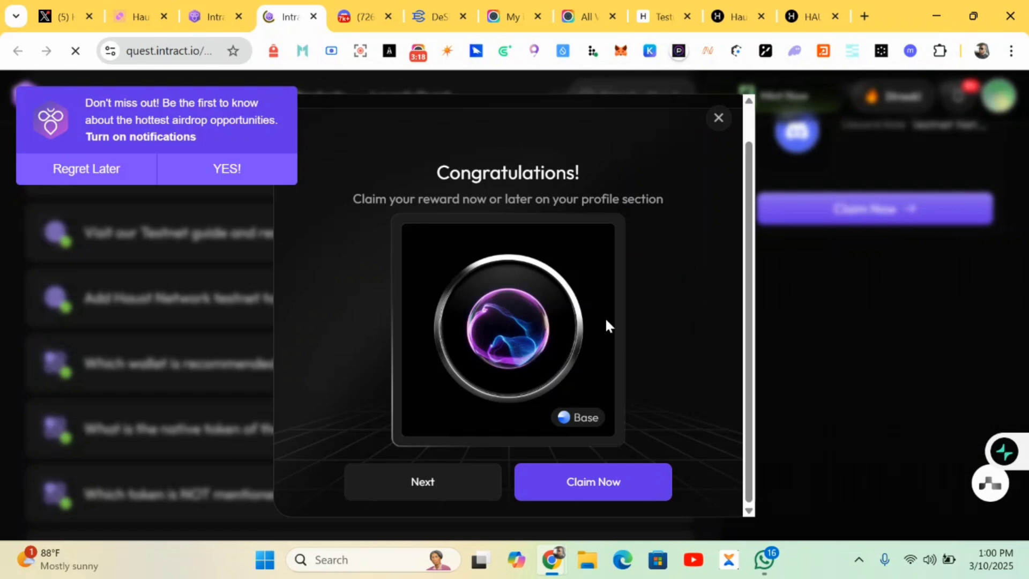
mouse_move(603, 369)
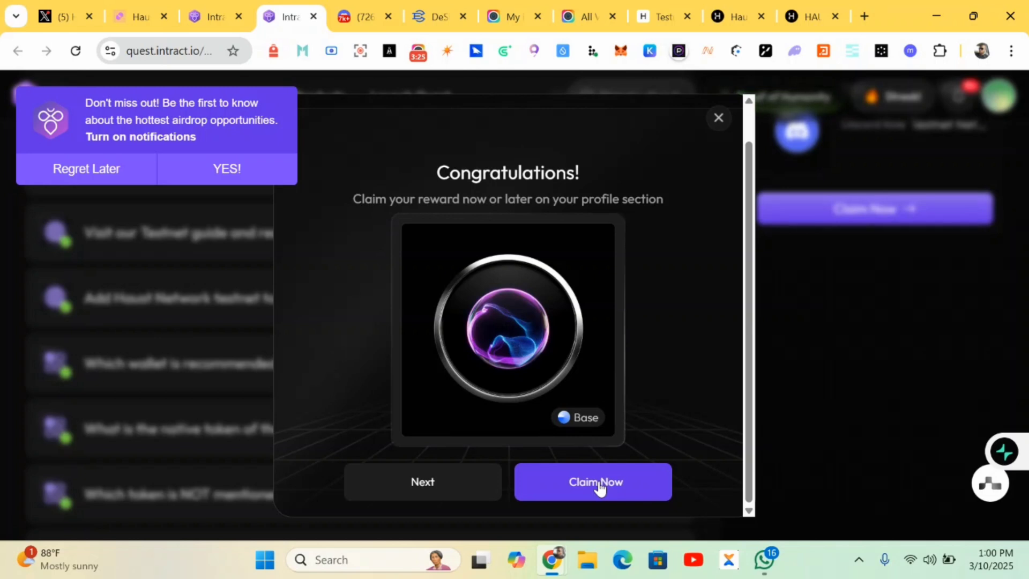
mouse_move(545, 495)
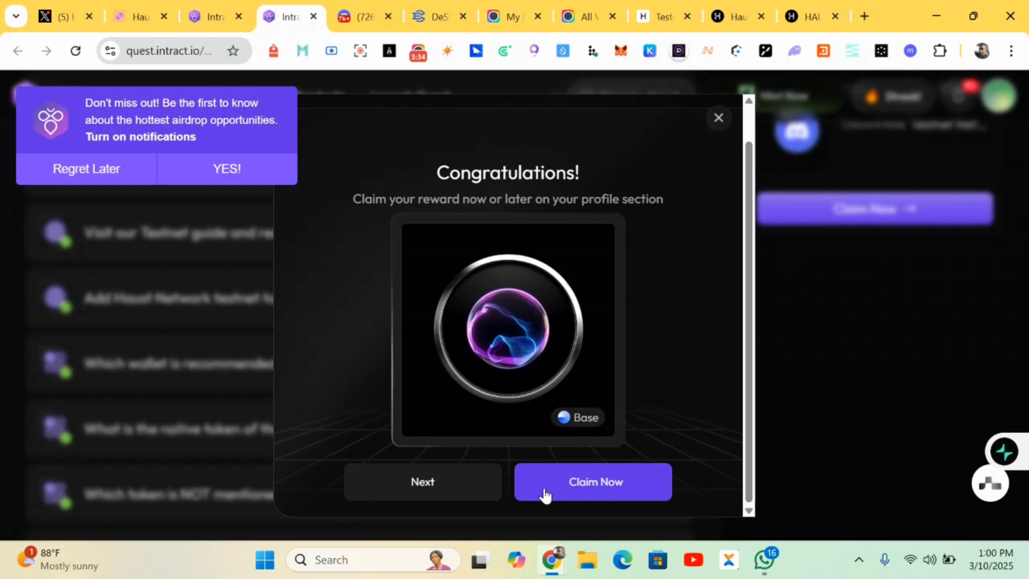
Attempt the NFT claim three times, hit the wallet-address mismatch error, and close the dialog.
click(590, 482)
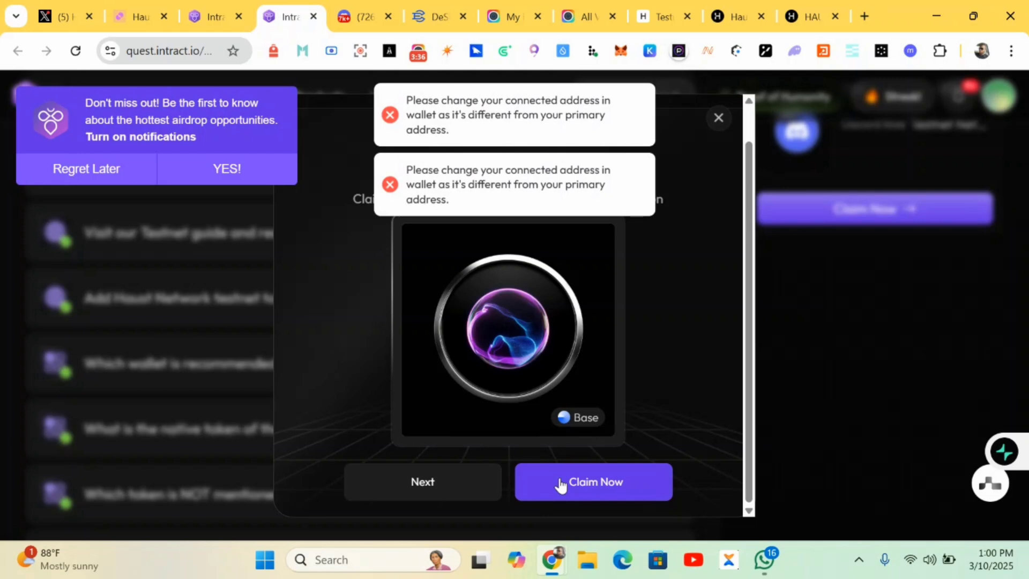
click(592, 482)
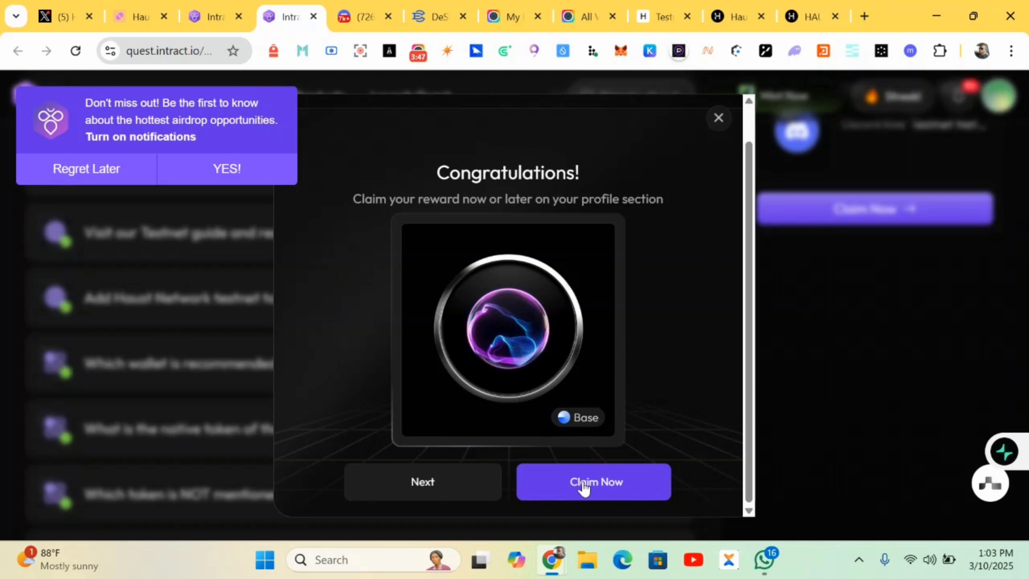
click(592, 481)
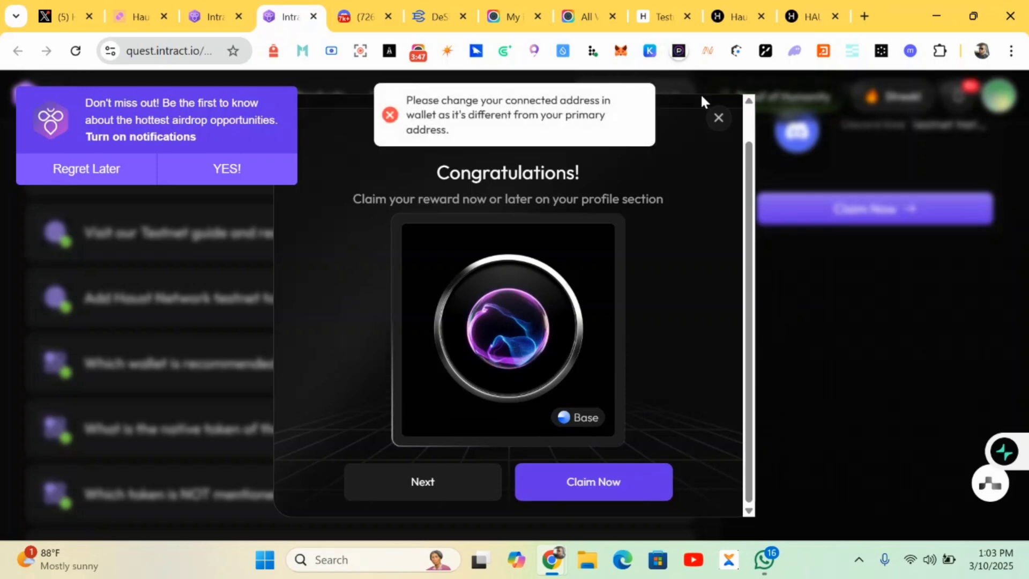
click(718, 116)
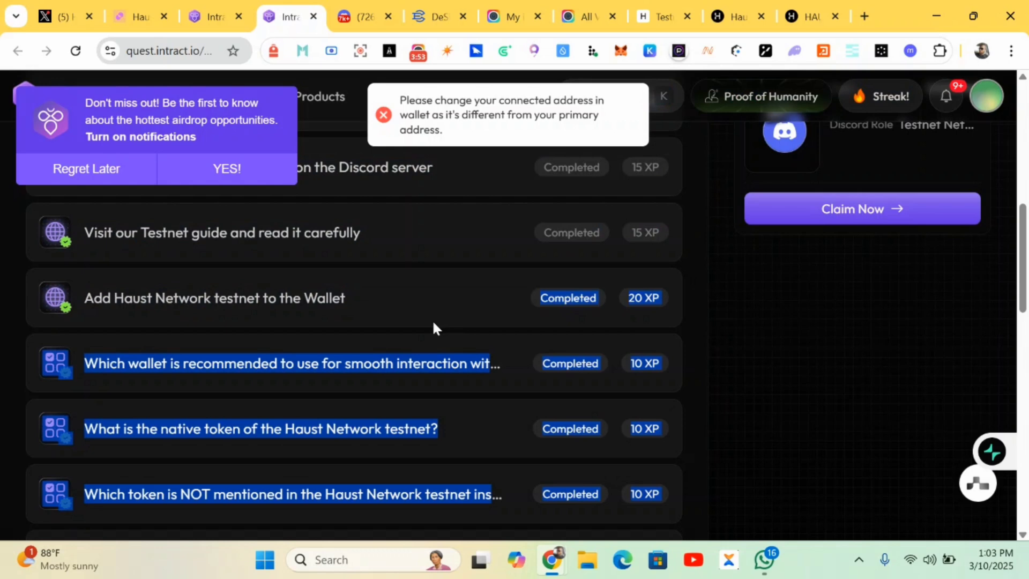
scroll(up, 3)
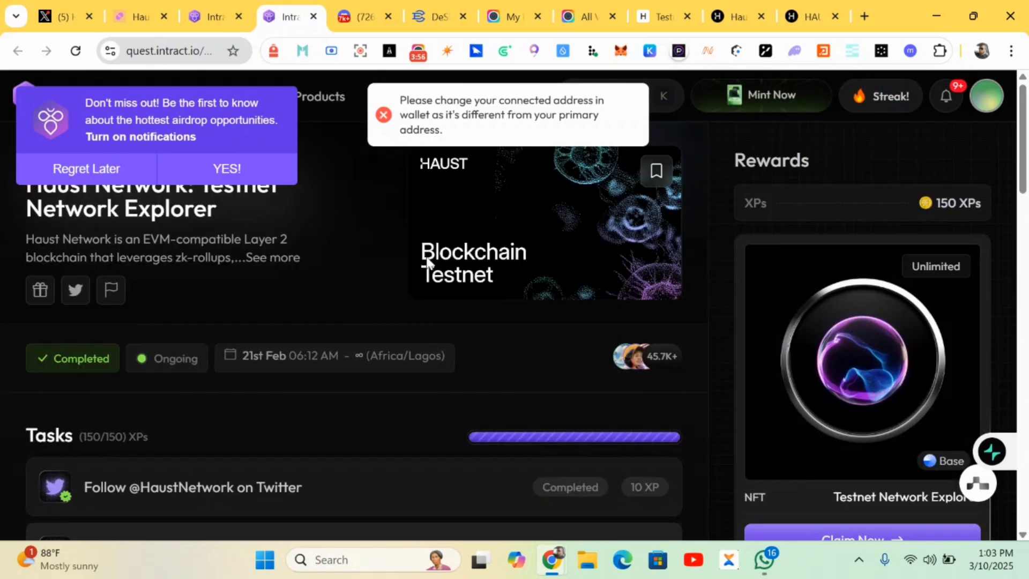
scroll(down, 3)
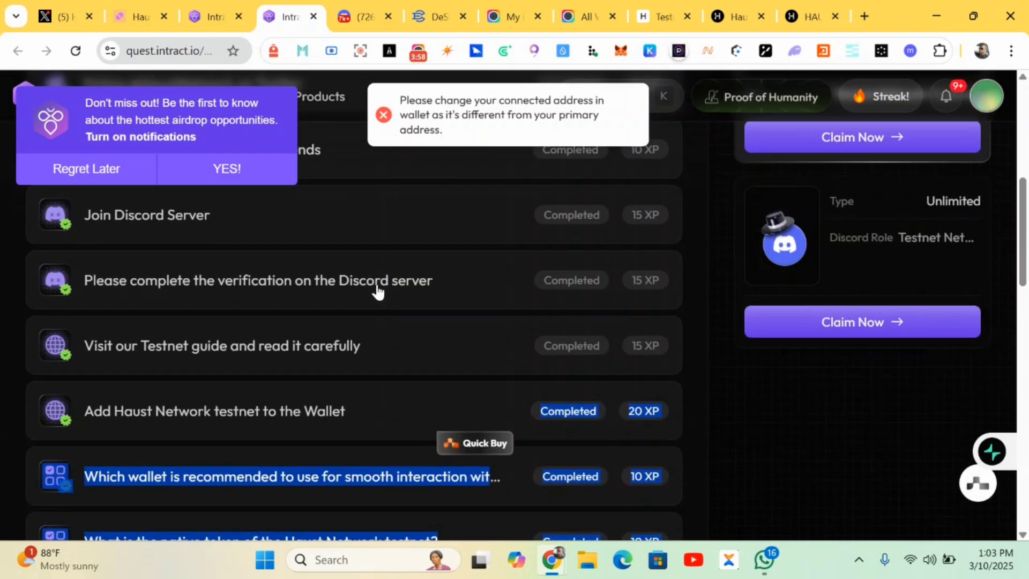
scroll(down, 3)
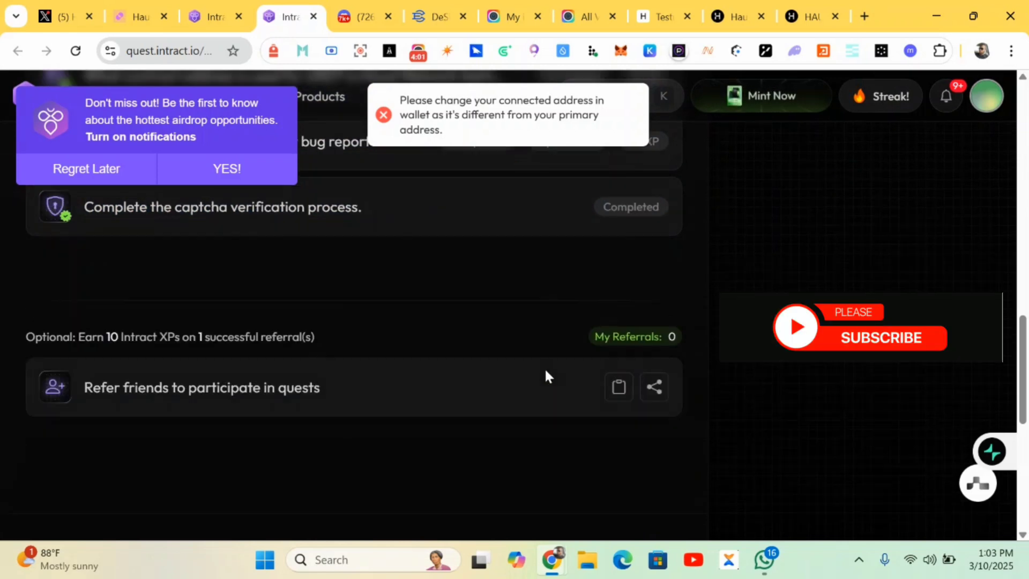
mouse_move(617, 387)
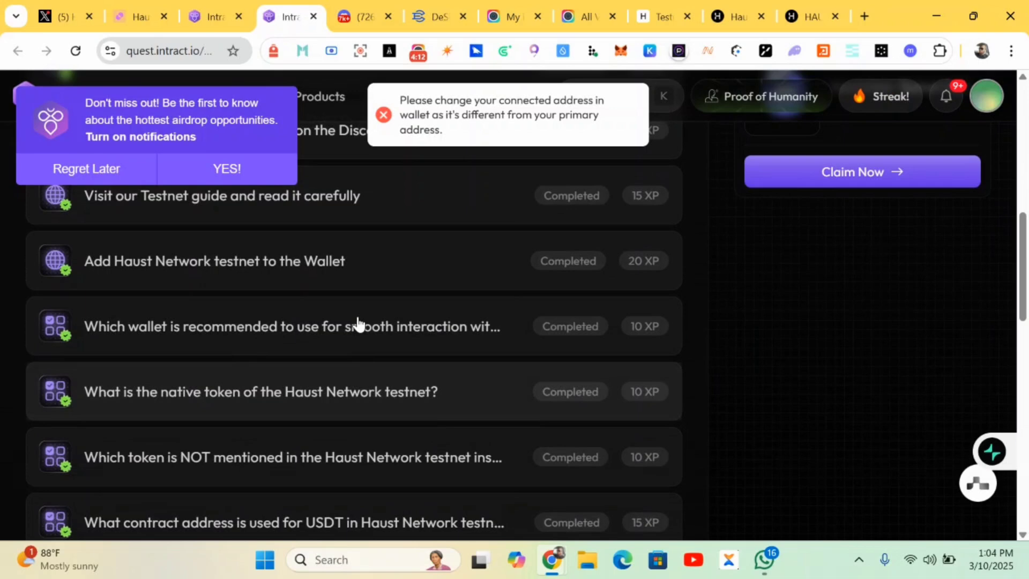
scroll(up, 3)
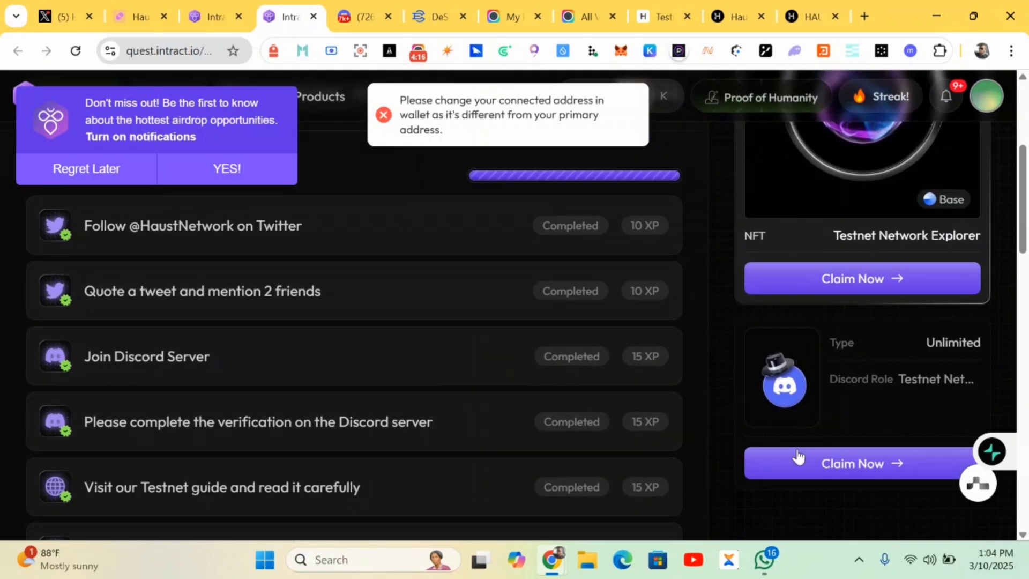
mouse_move(868, 407)
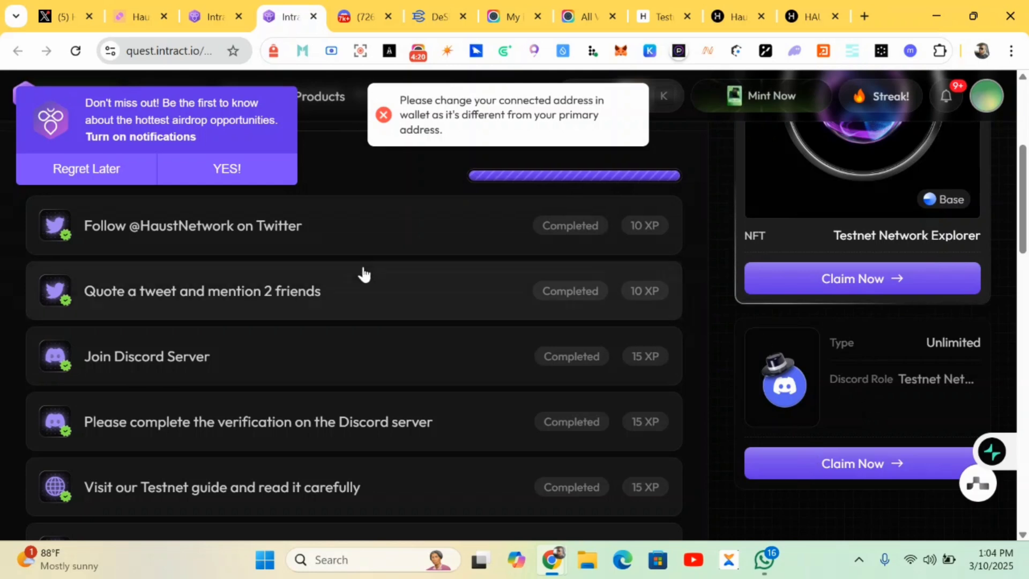
Retry verifying the Testnet Network Explorer role task until submission fails, then scroll the task list.
scroll(up, 3)
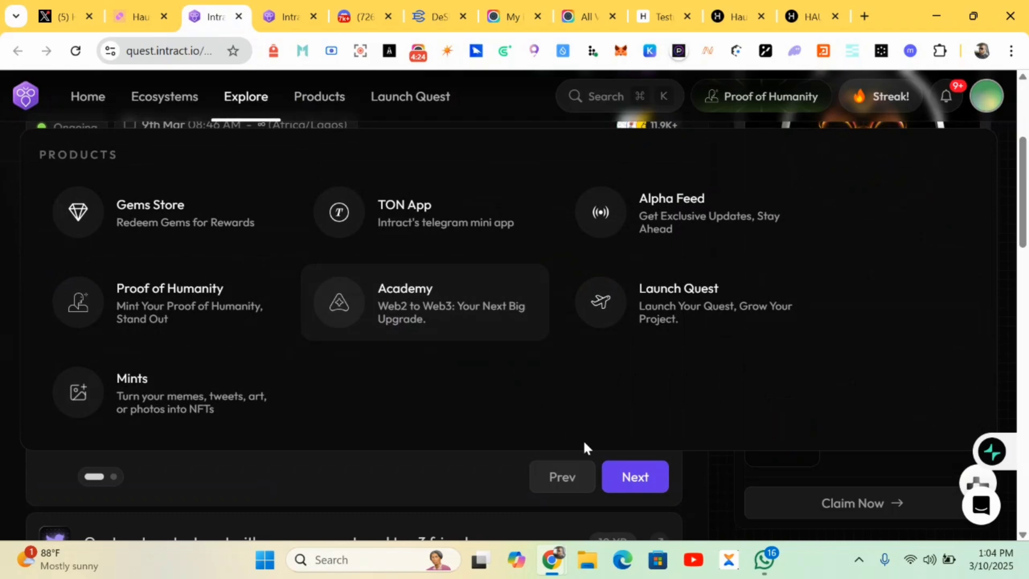
click(634, 476)
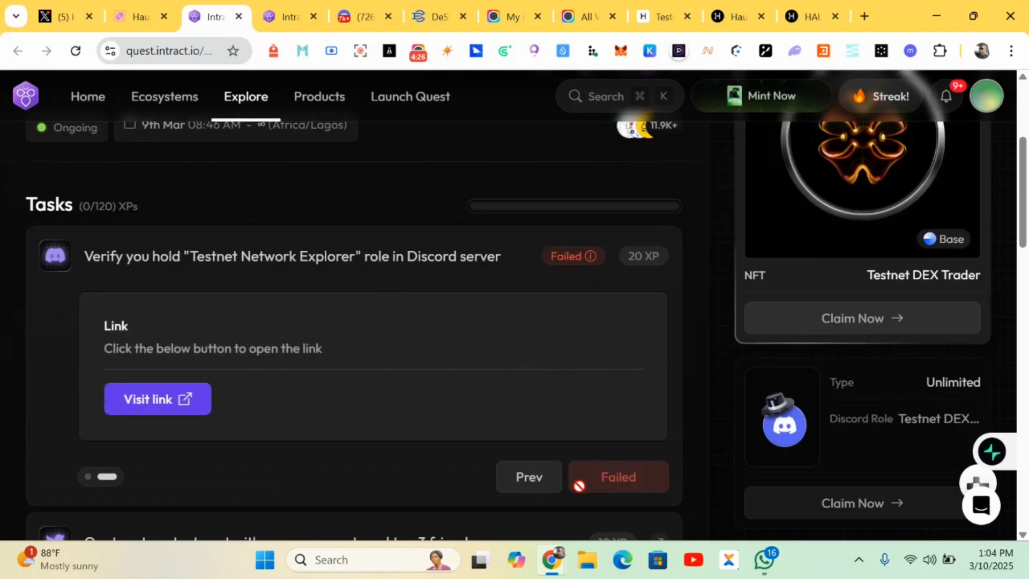
click(616, 476)
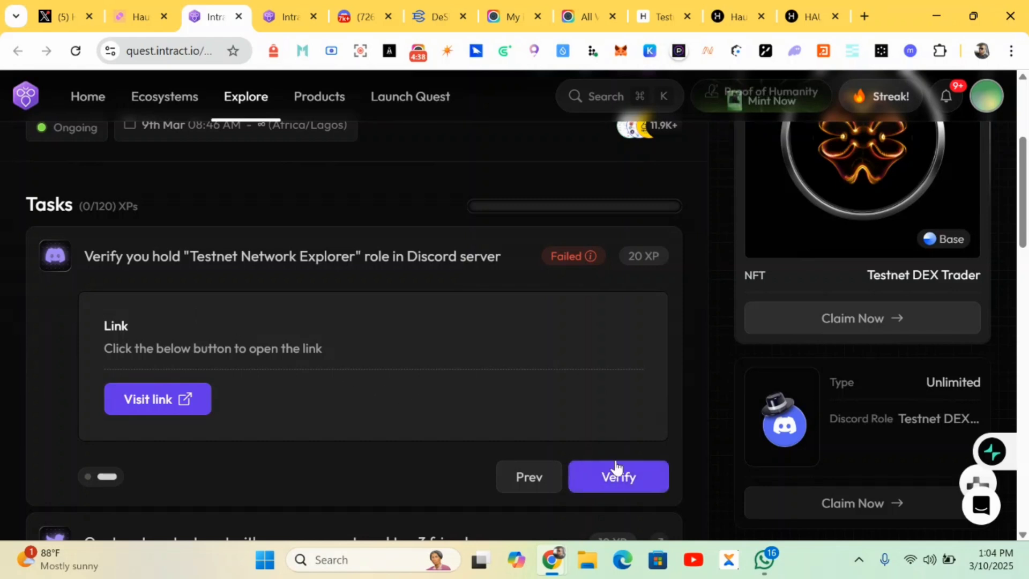
click(618, 477)
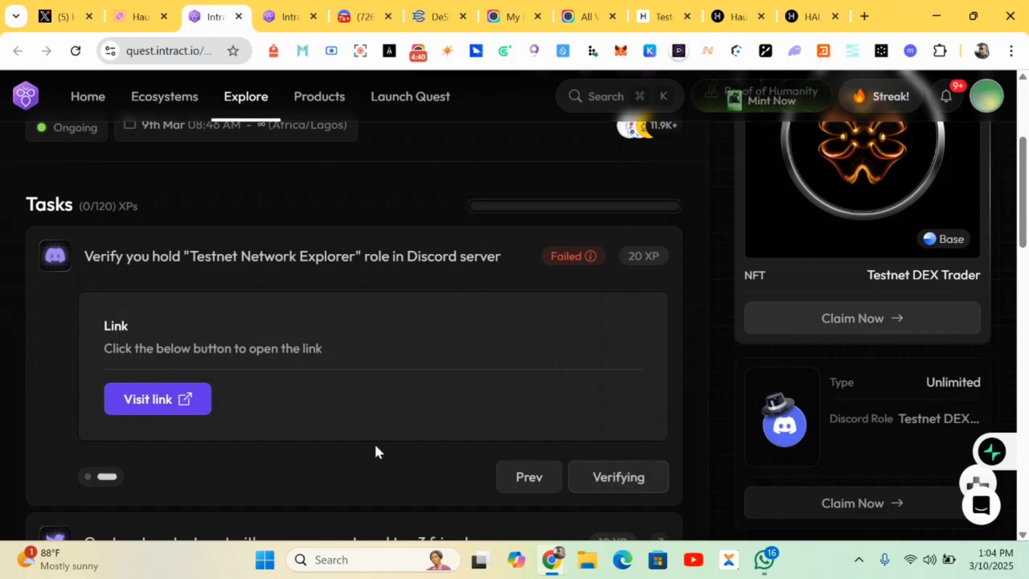
click(617, 476)
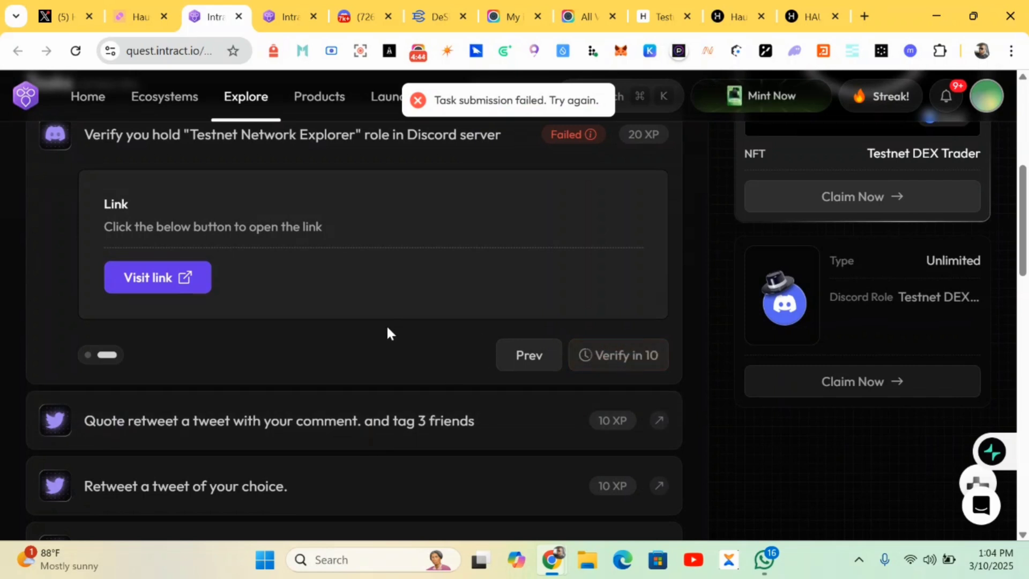
scroll(down, 3)
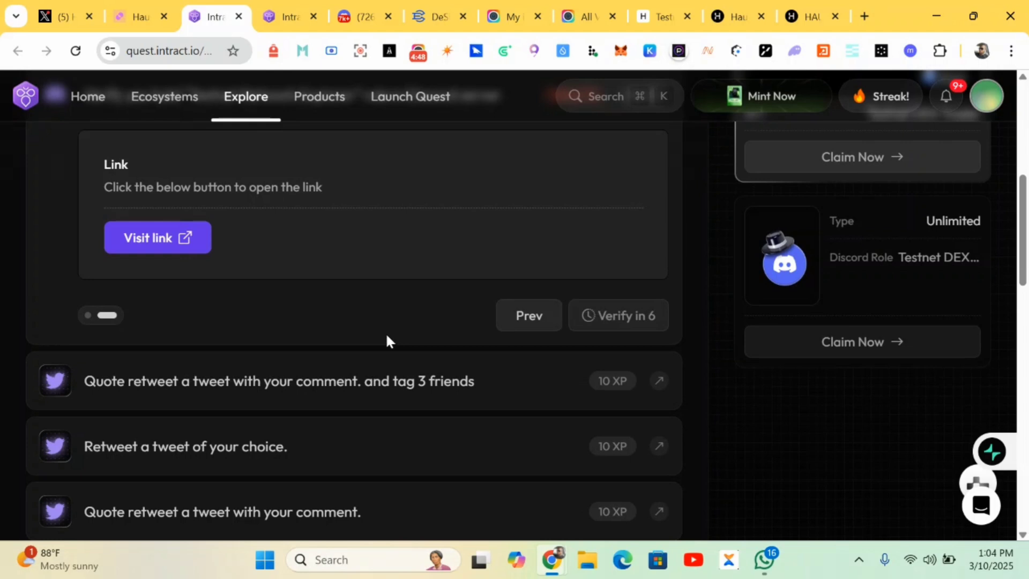
scroll(down, 3)
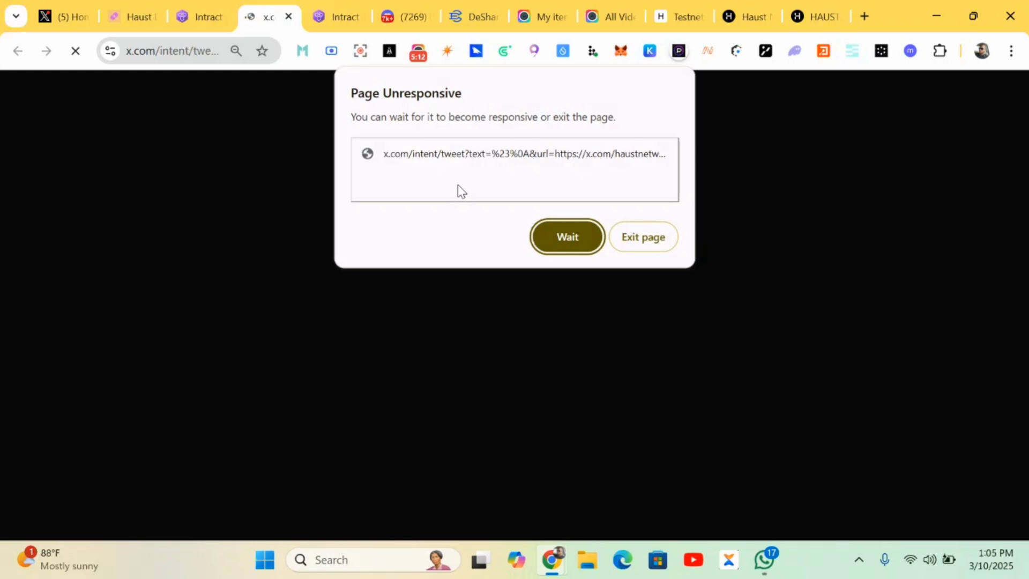
mouse_move(537, 220)
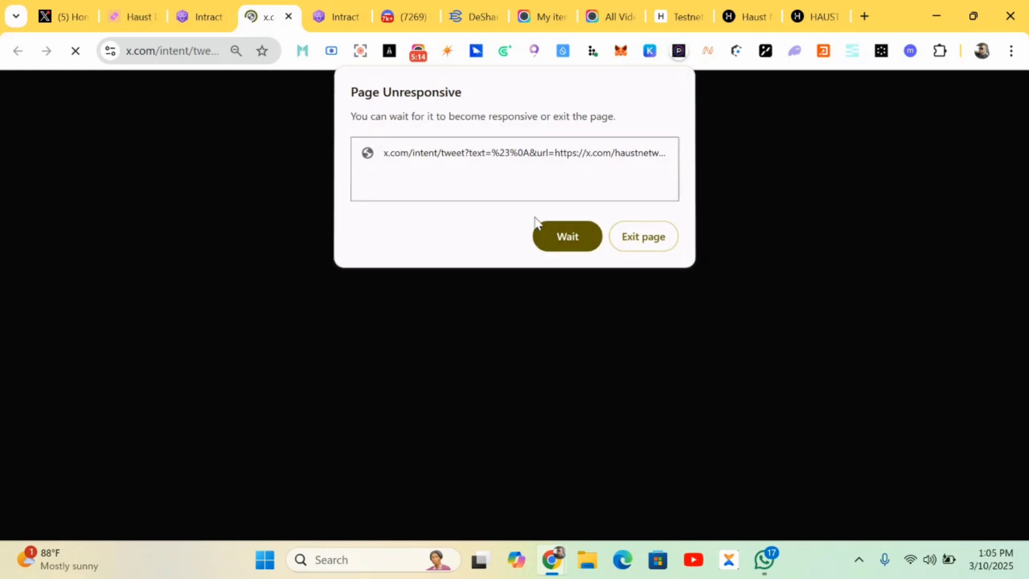
Wait out the unresponsive X page, type '@F' to tag a friend, and return to Intract.
click(565, 236)
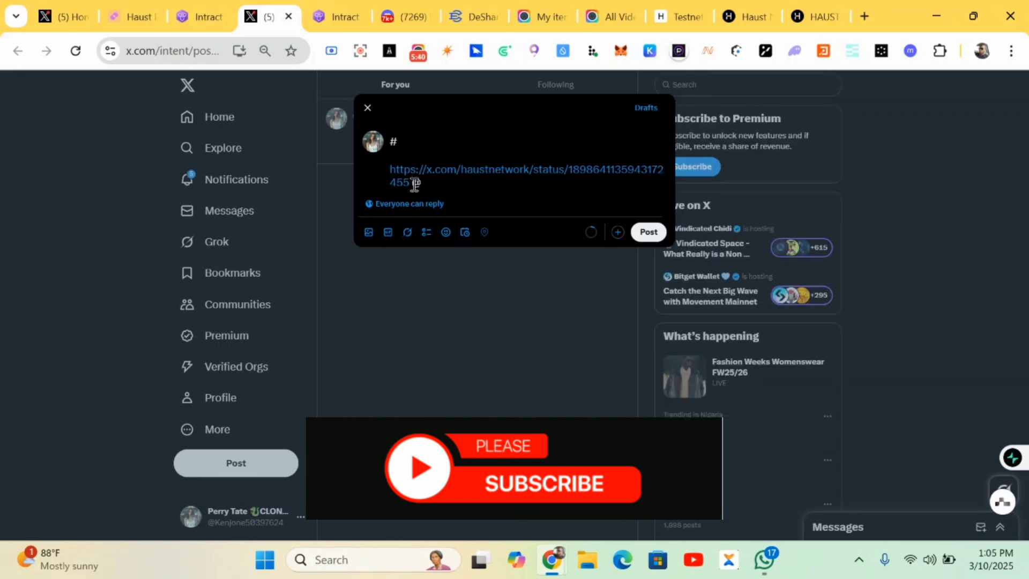
text(@F)
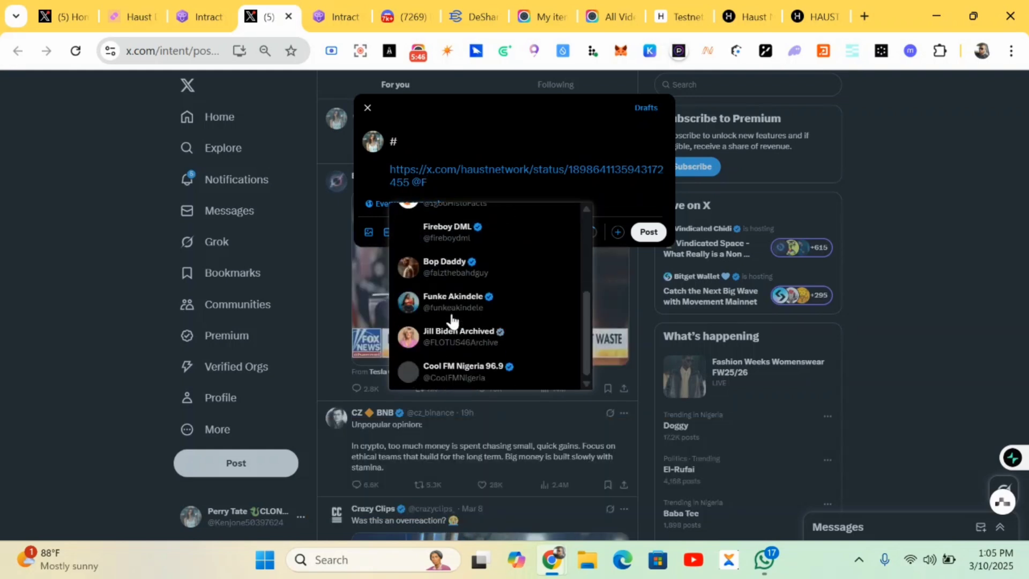
click(183, 17)
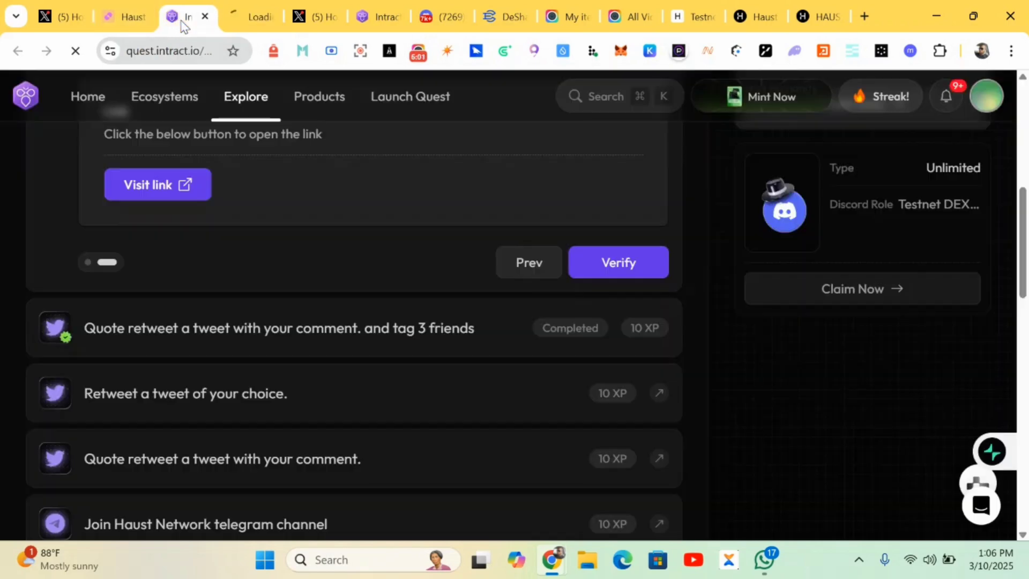
mouse_move(512, 391)
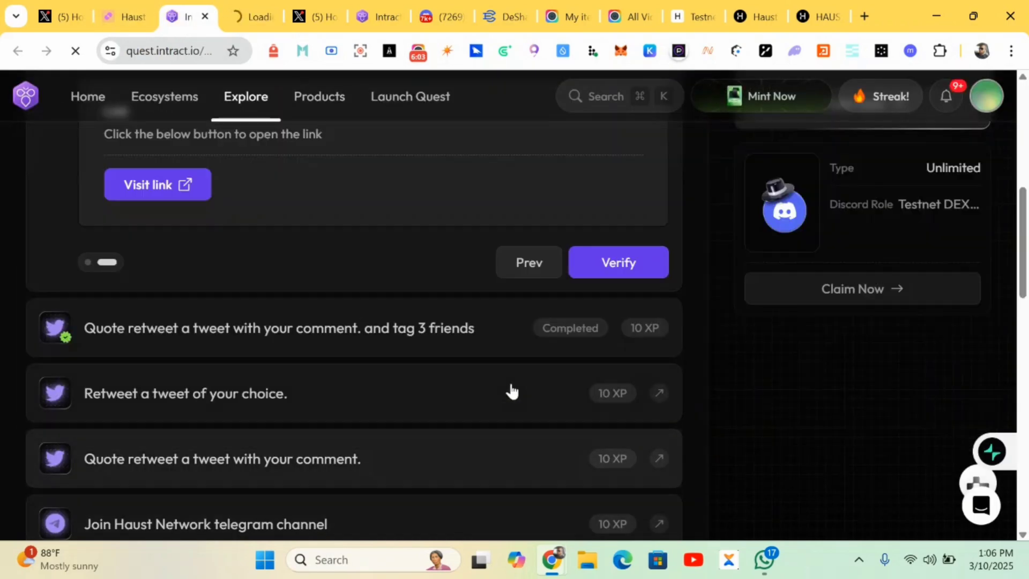
Scroll the DEX quest tasks and start the 'Retweet a tweet of your choice' task.
scroll(down, 3)
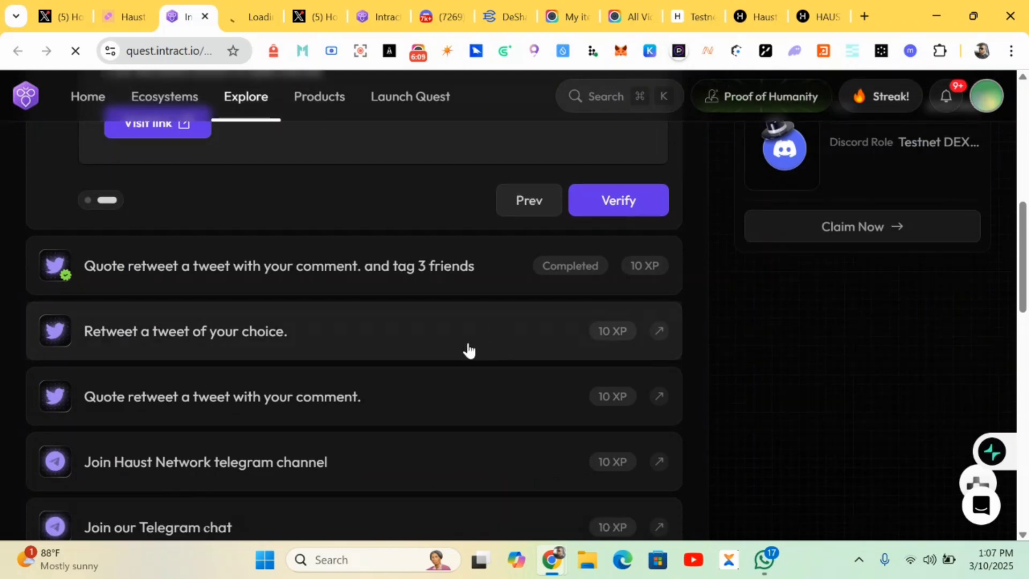
click(279, 16)
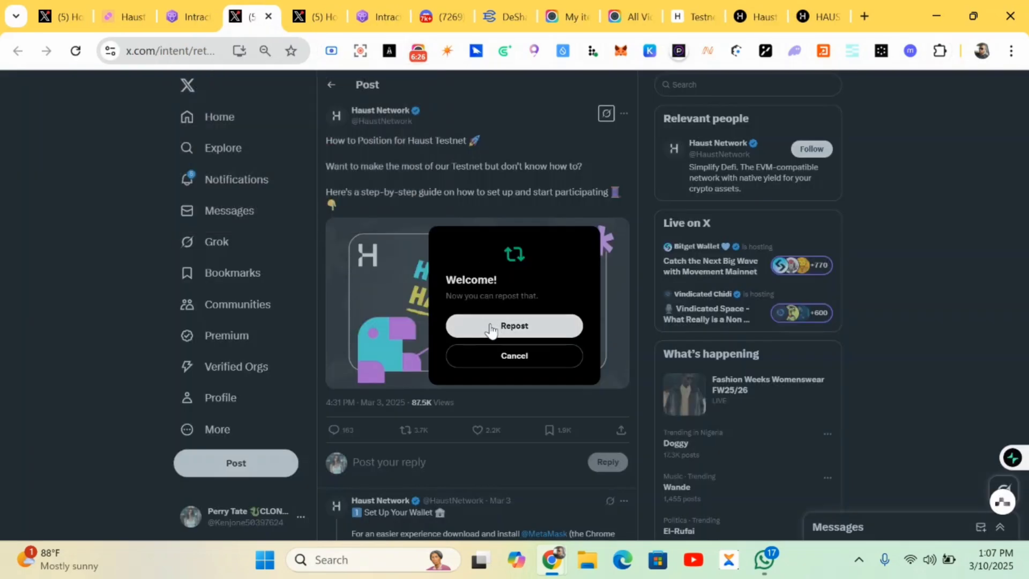
Repost the 'How to Position for Haust Testnet' post and return to the Intract quest.
click(514, 325)
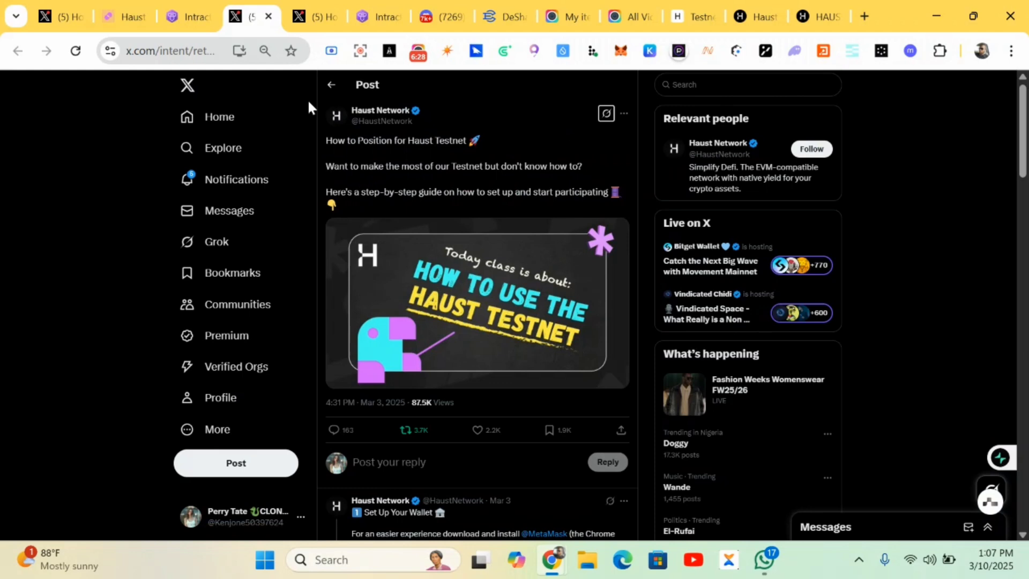
click(186, 15)
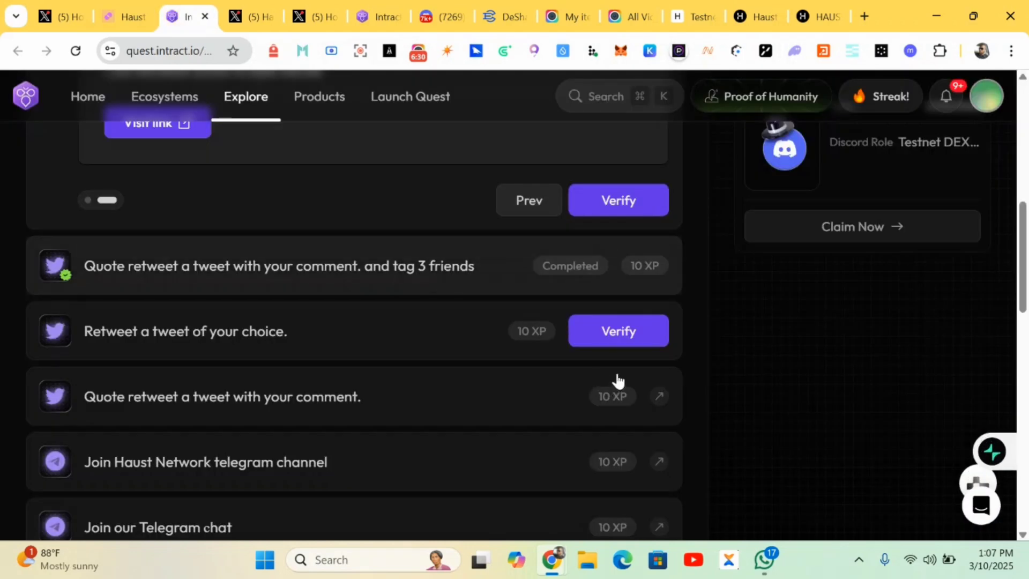
Submit 'Retweet a tweet of your choice' for verification.
click(617, 330)
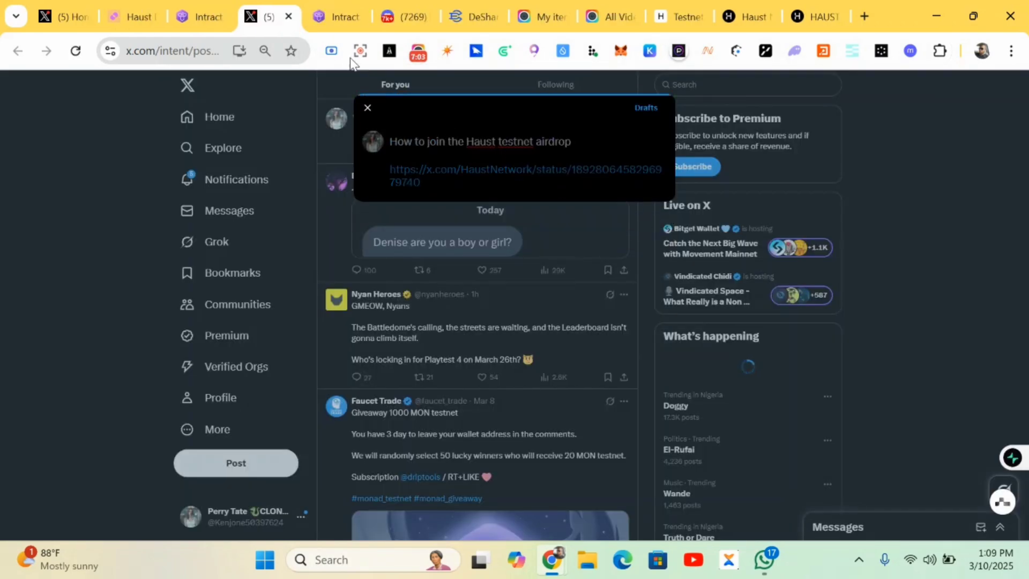
mouse_move(200, 17)
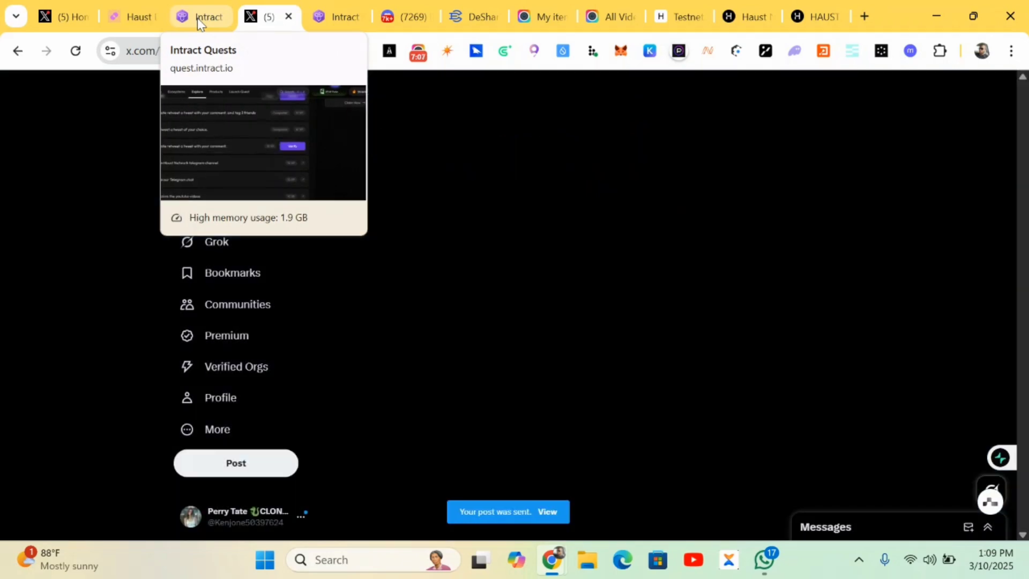
Back on Intract, verify 'Quote retweet a tweet with your comment' until it shows Completed.
click(200, 16)
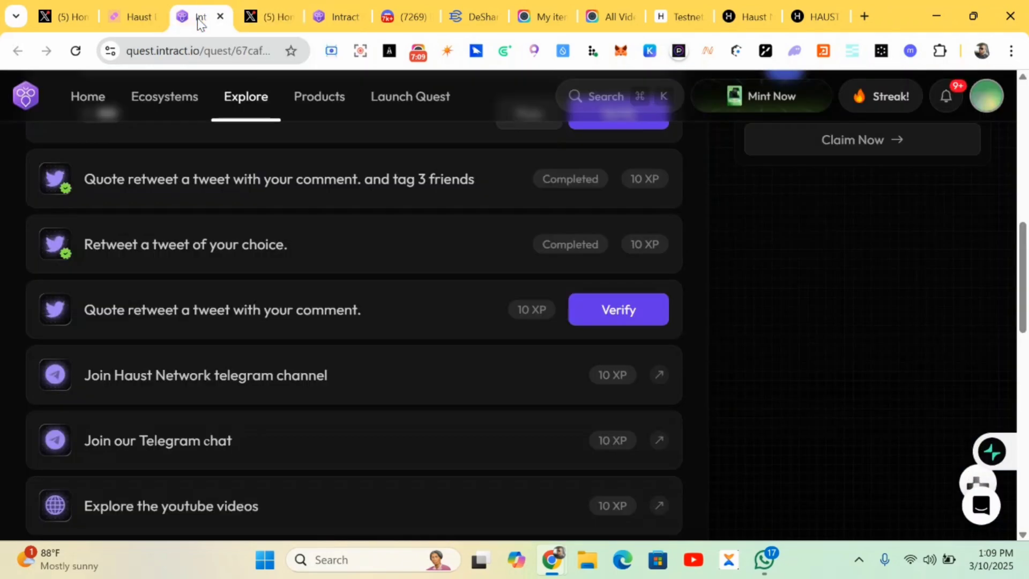
click(616, 309)
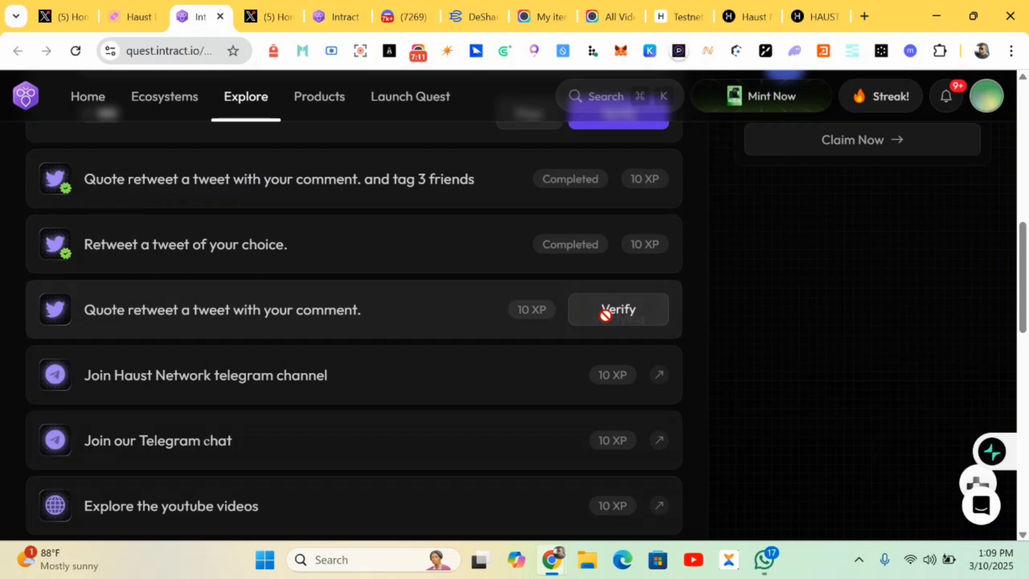
click(617, 309)
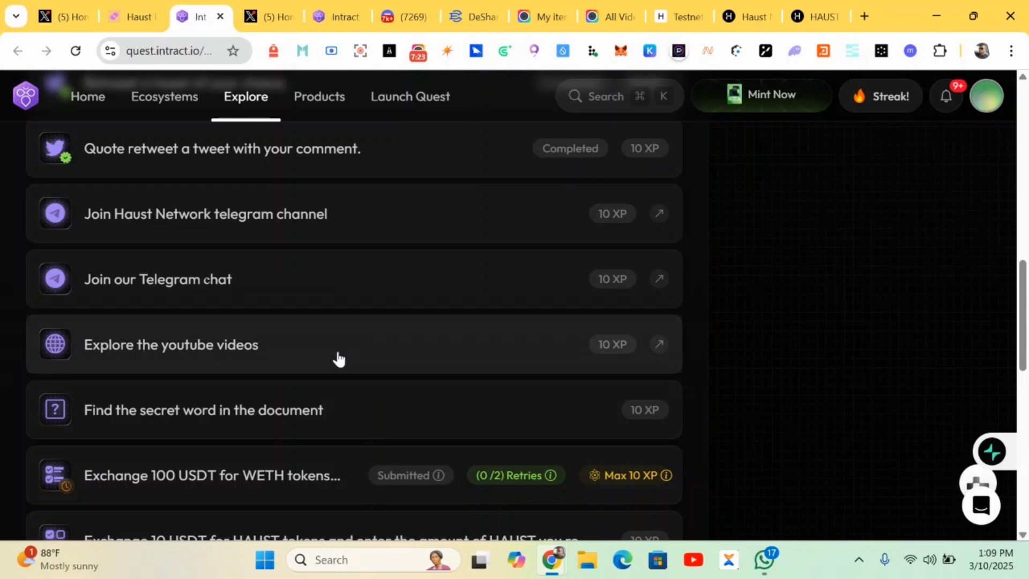
mouse_move(327, 425)
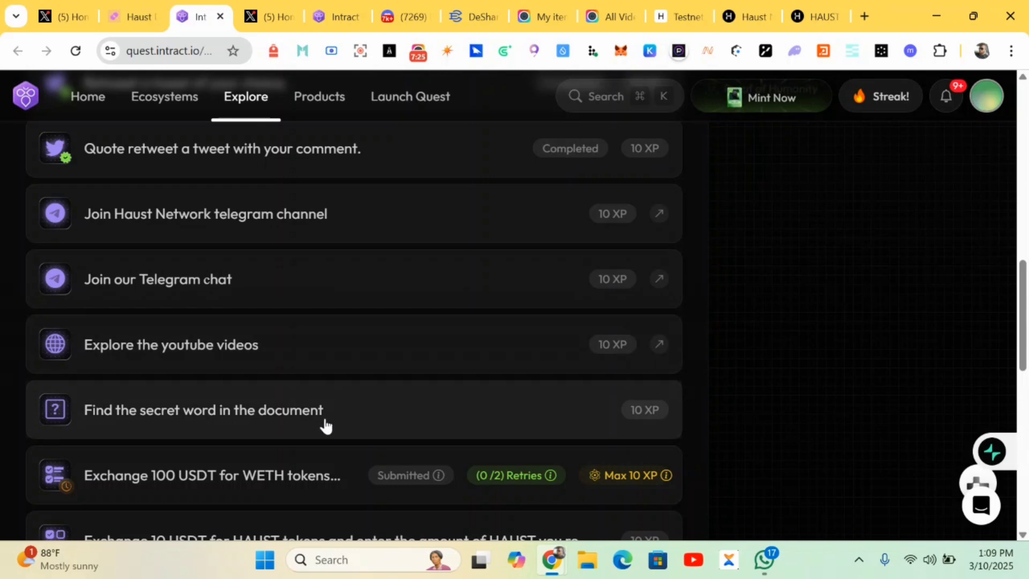
scroll(down, 3)
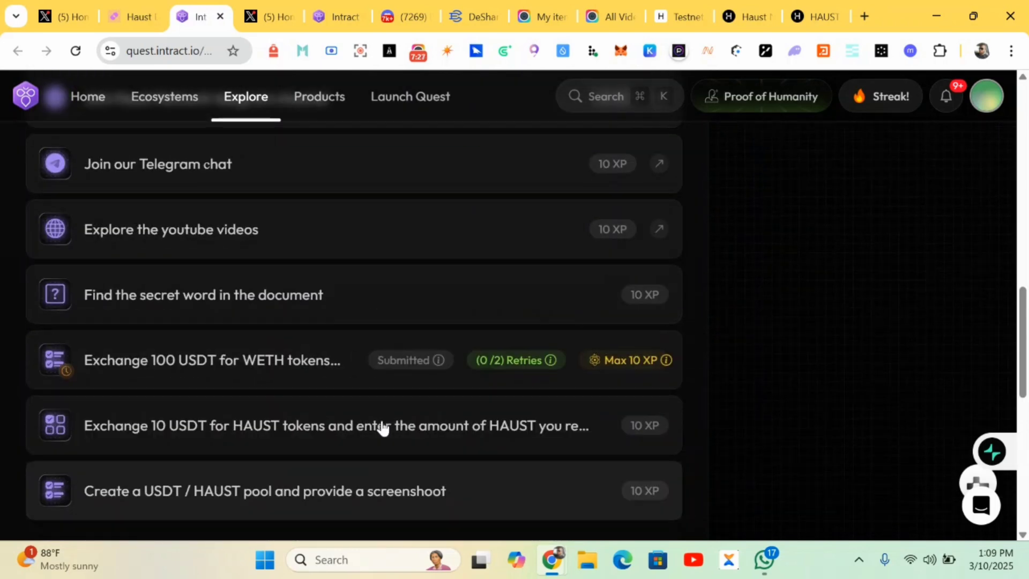
scroll(up, 3)
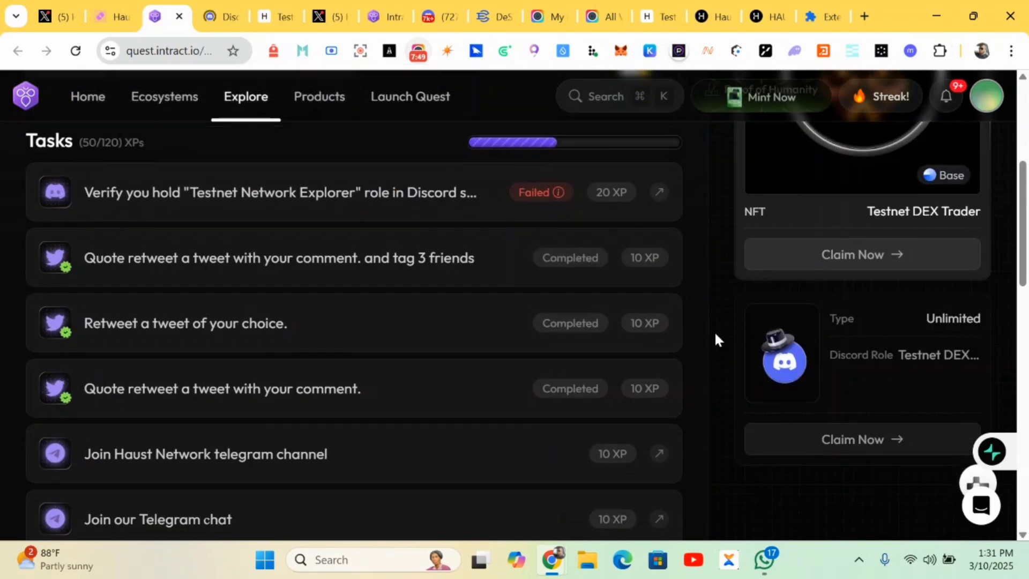
scroll(down, 3)
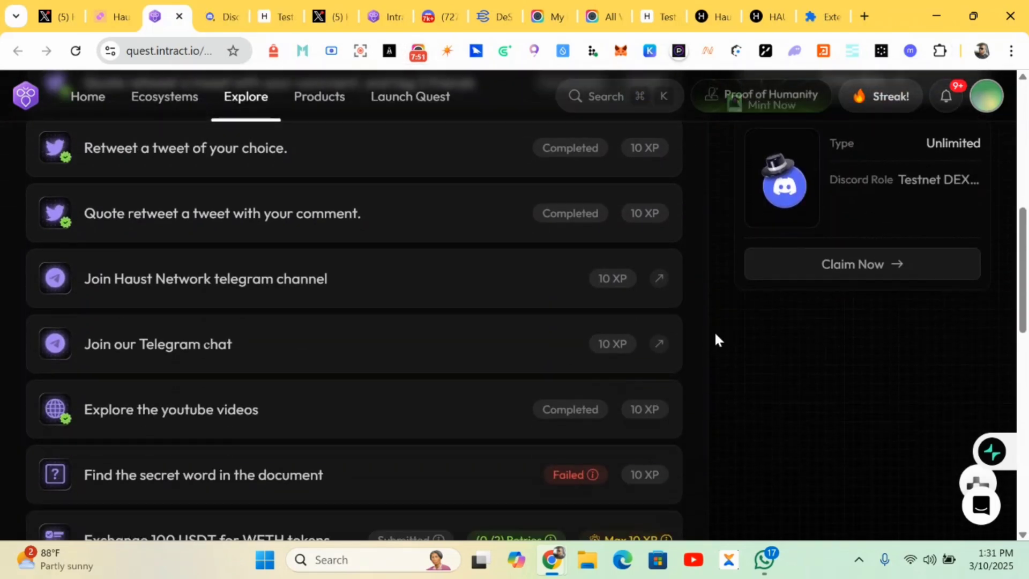
scroll(down, 3)
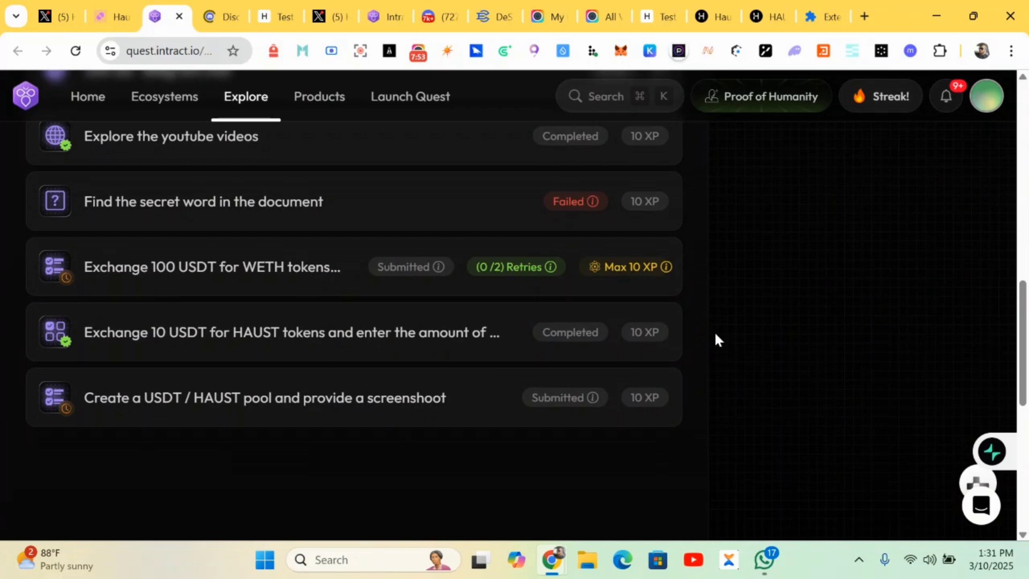
scroll(up, 3)
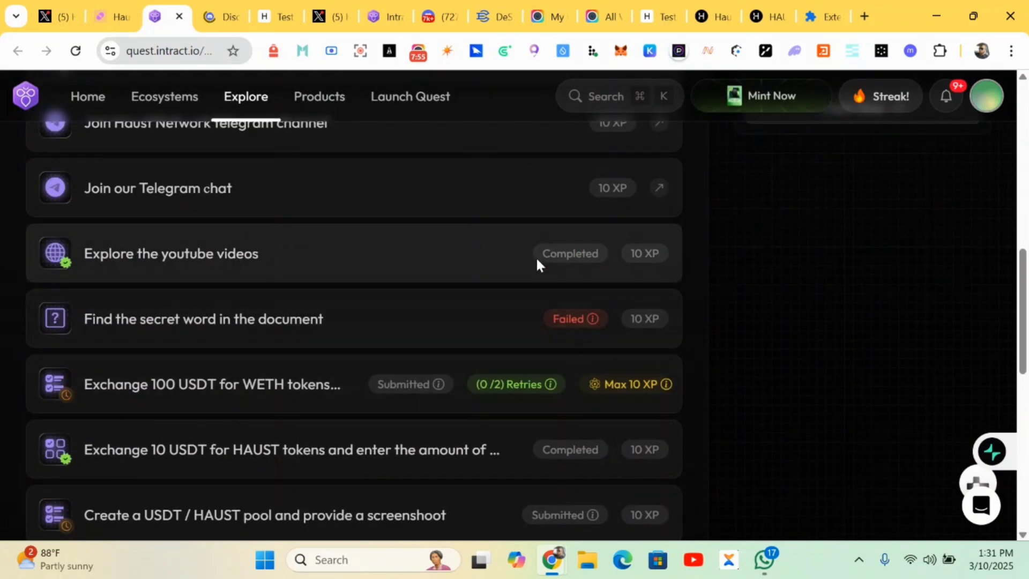
scroll(up, 3)
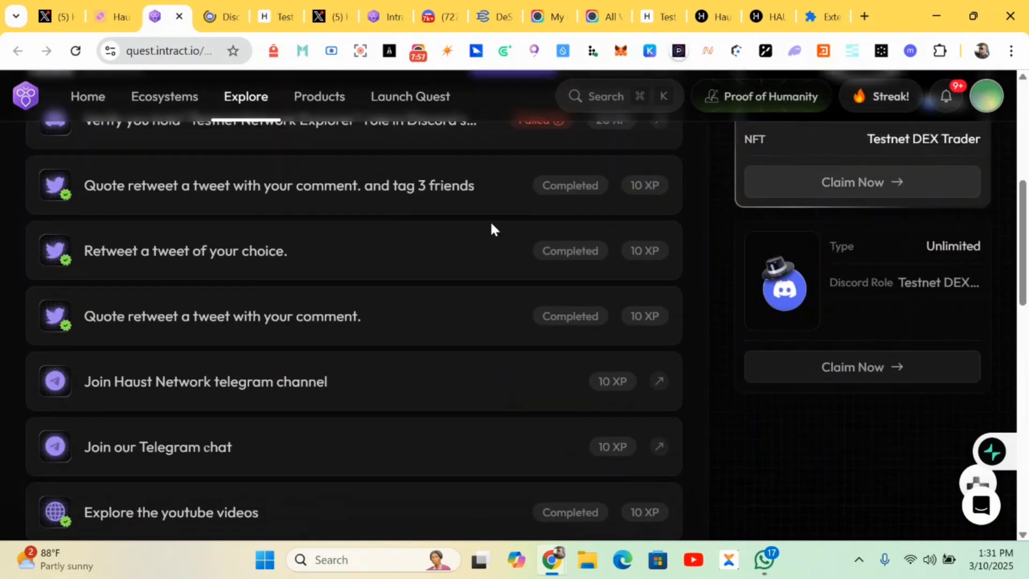
scroll(up, 3)
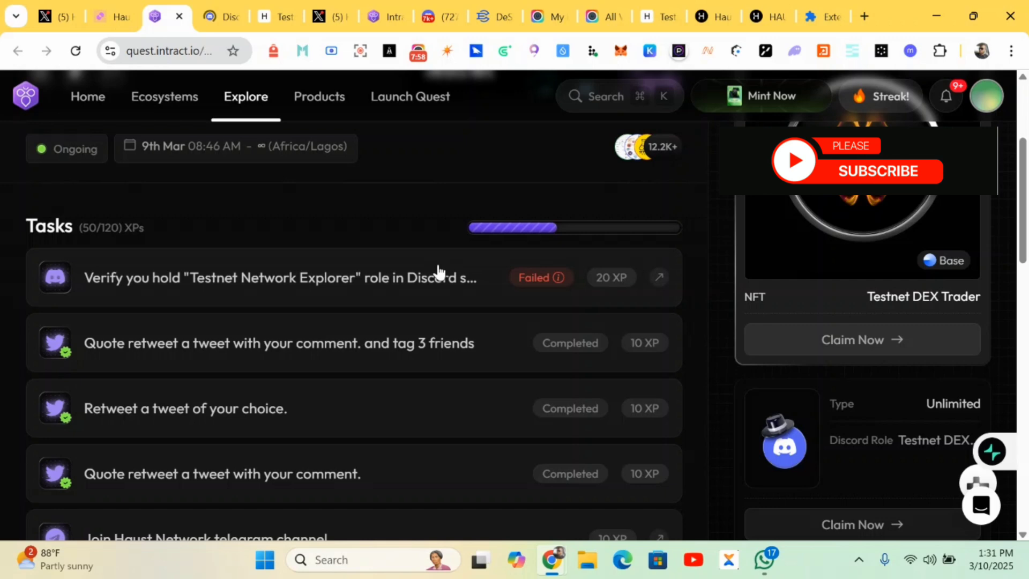
scroll(down, 3)
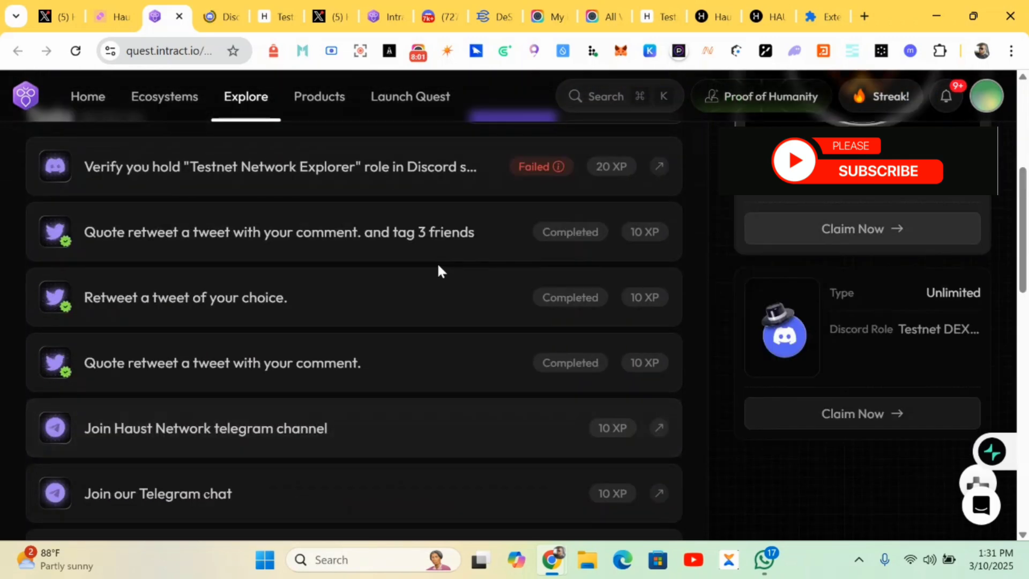
scroll(down, 3)
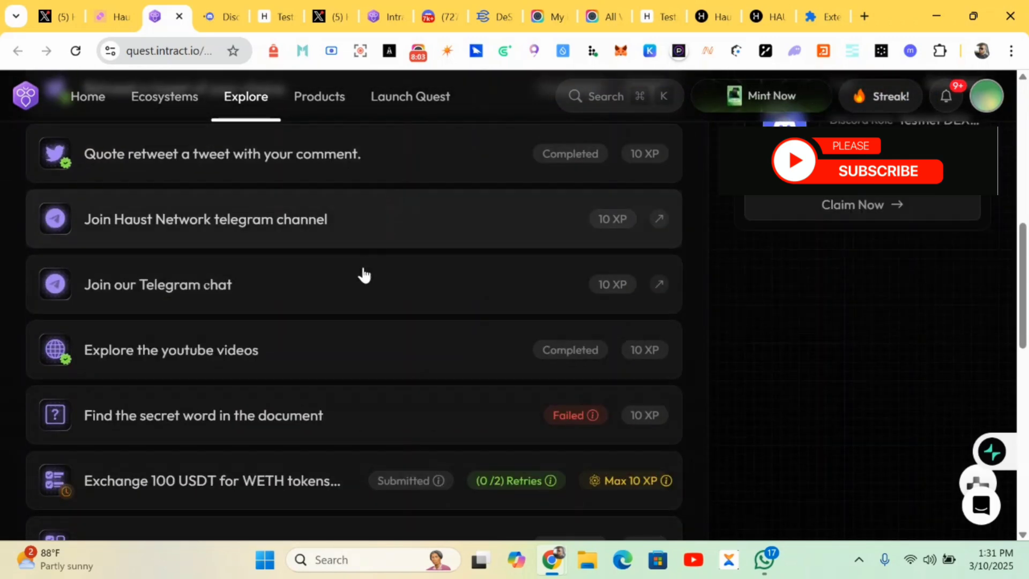
scroll(down, 3)
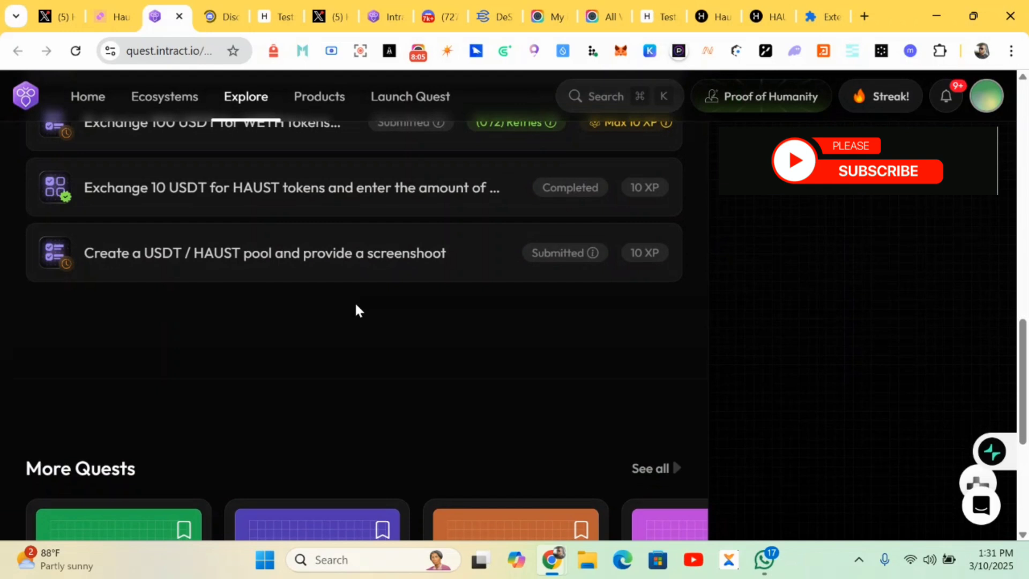
scroll(up, 3)
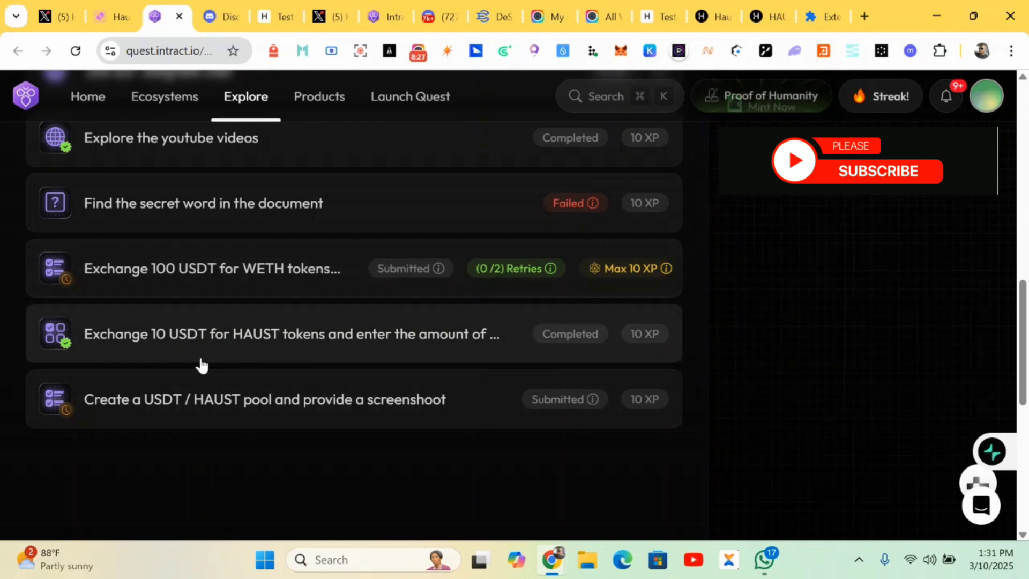
mouse_move(190, 353)
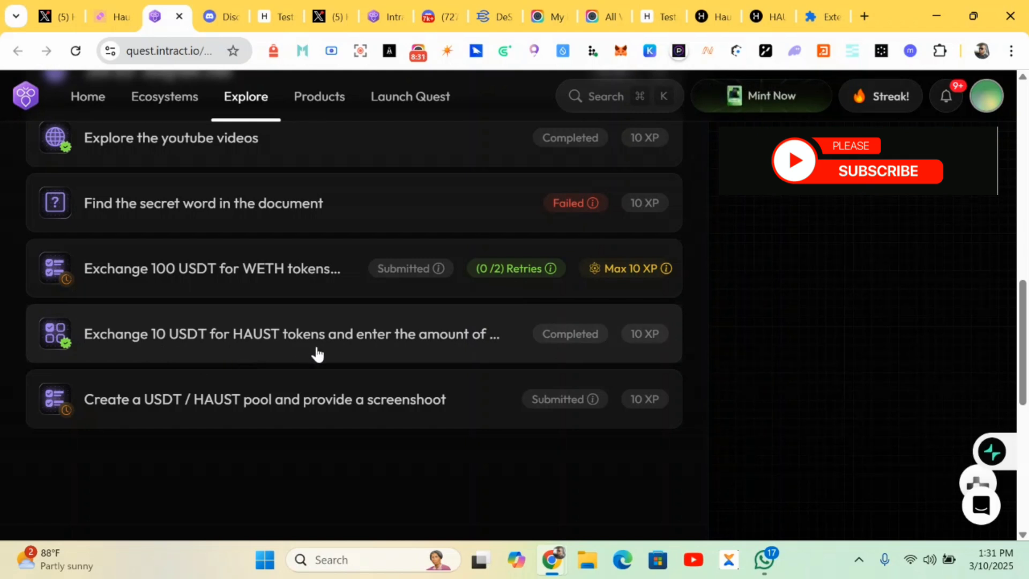
mouse_move(528, 354)
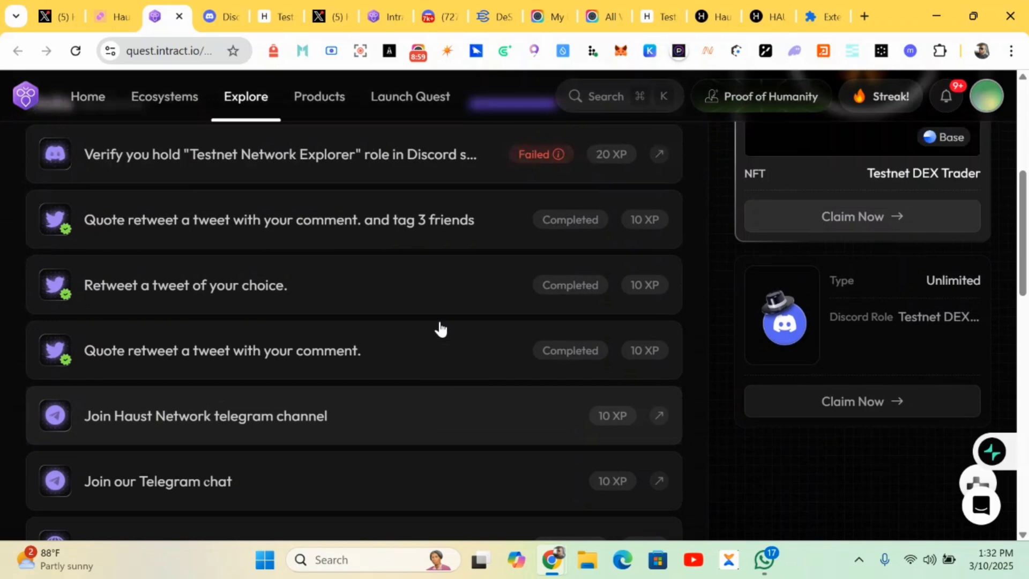
scroll(up, 3)
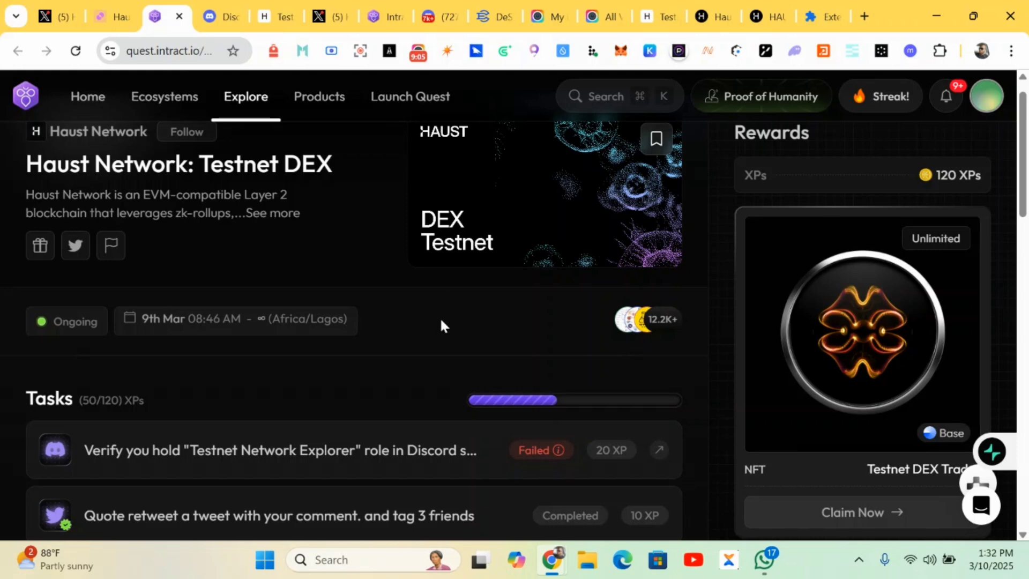
scroll(down, 3)
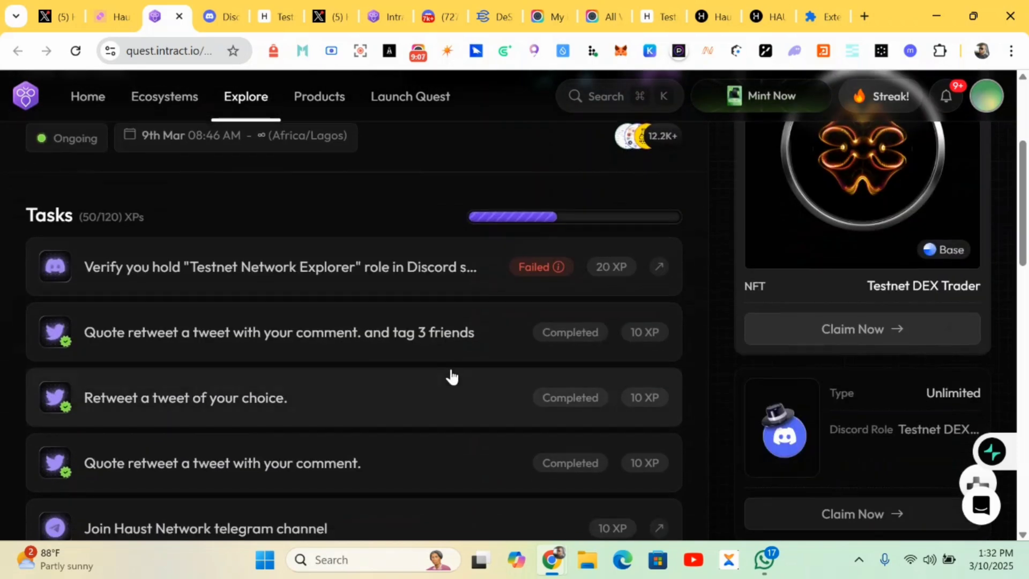
scroll(down, 3)
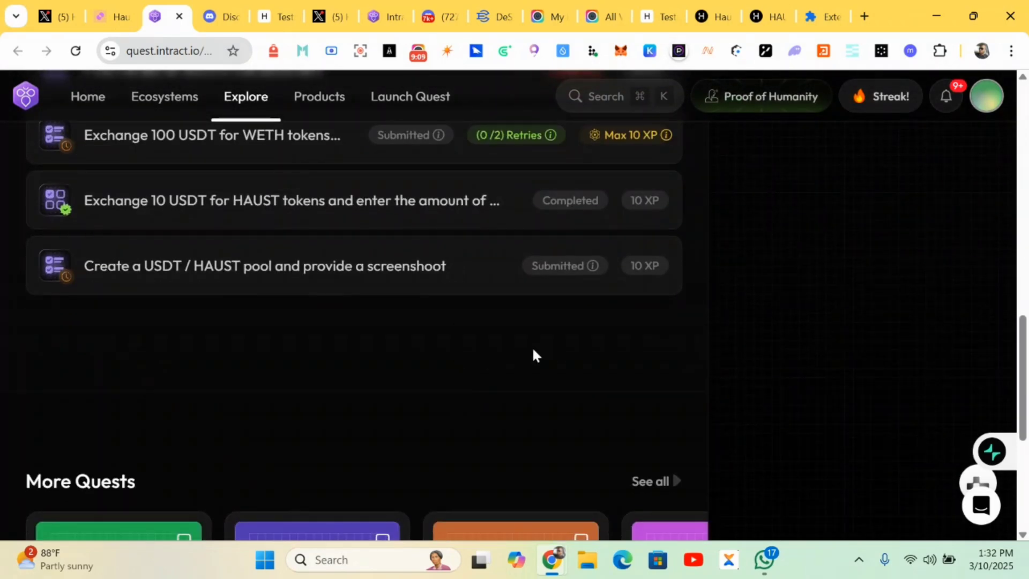
scroll(up, 3)
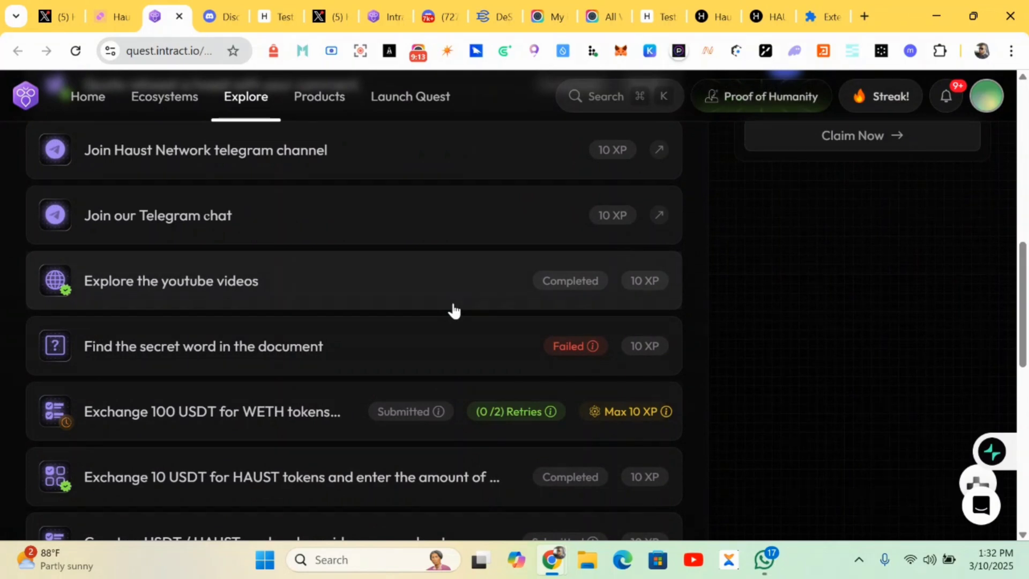
scroll(up, 3)
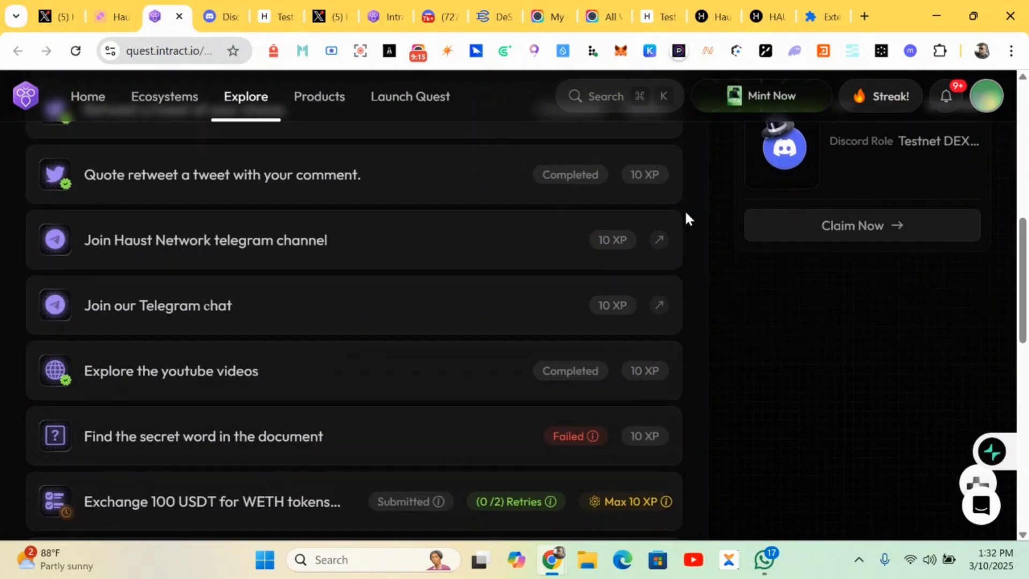
mouse_move(599, 221)
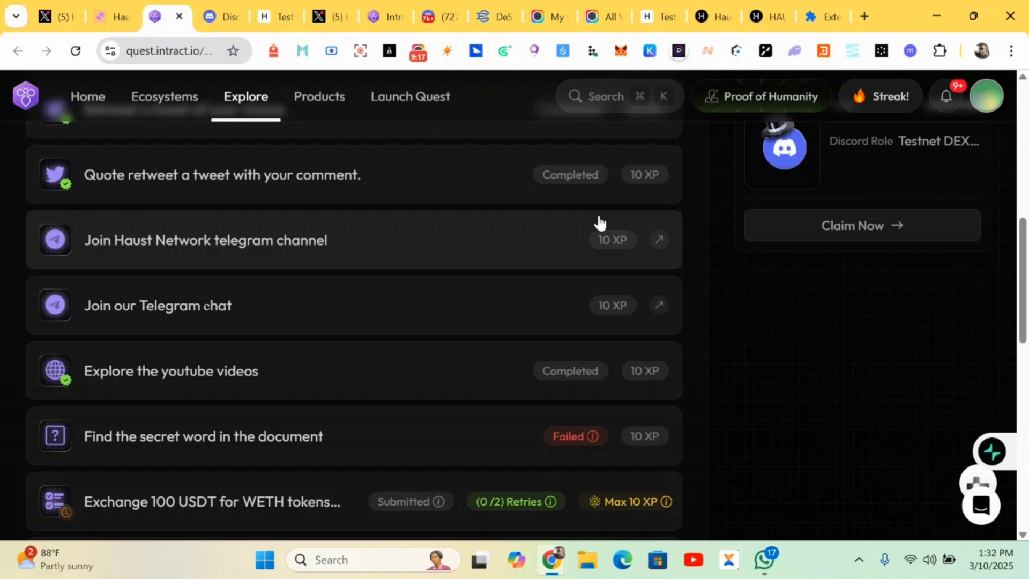